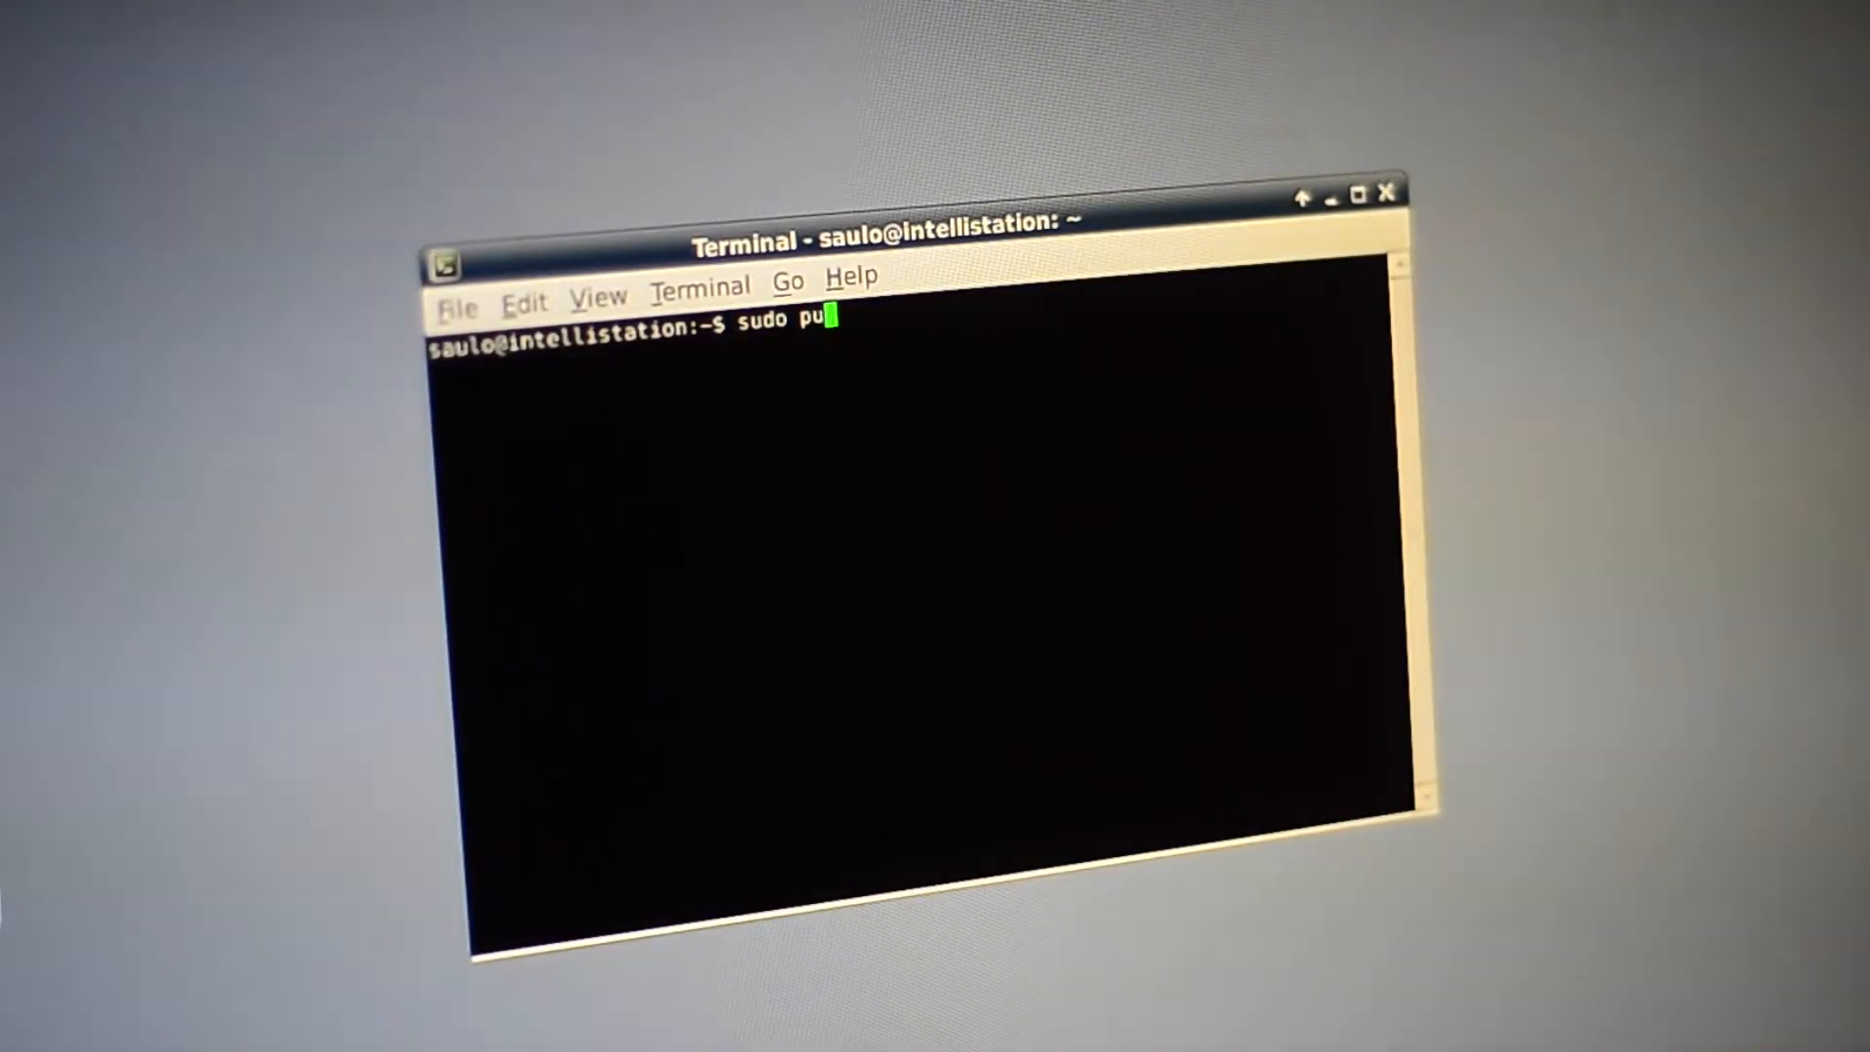
- Run 'sudo putty' in the terminal to start PuTTY as root
key(Return)
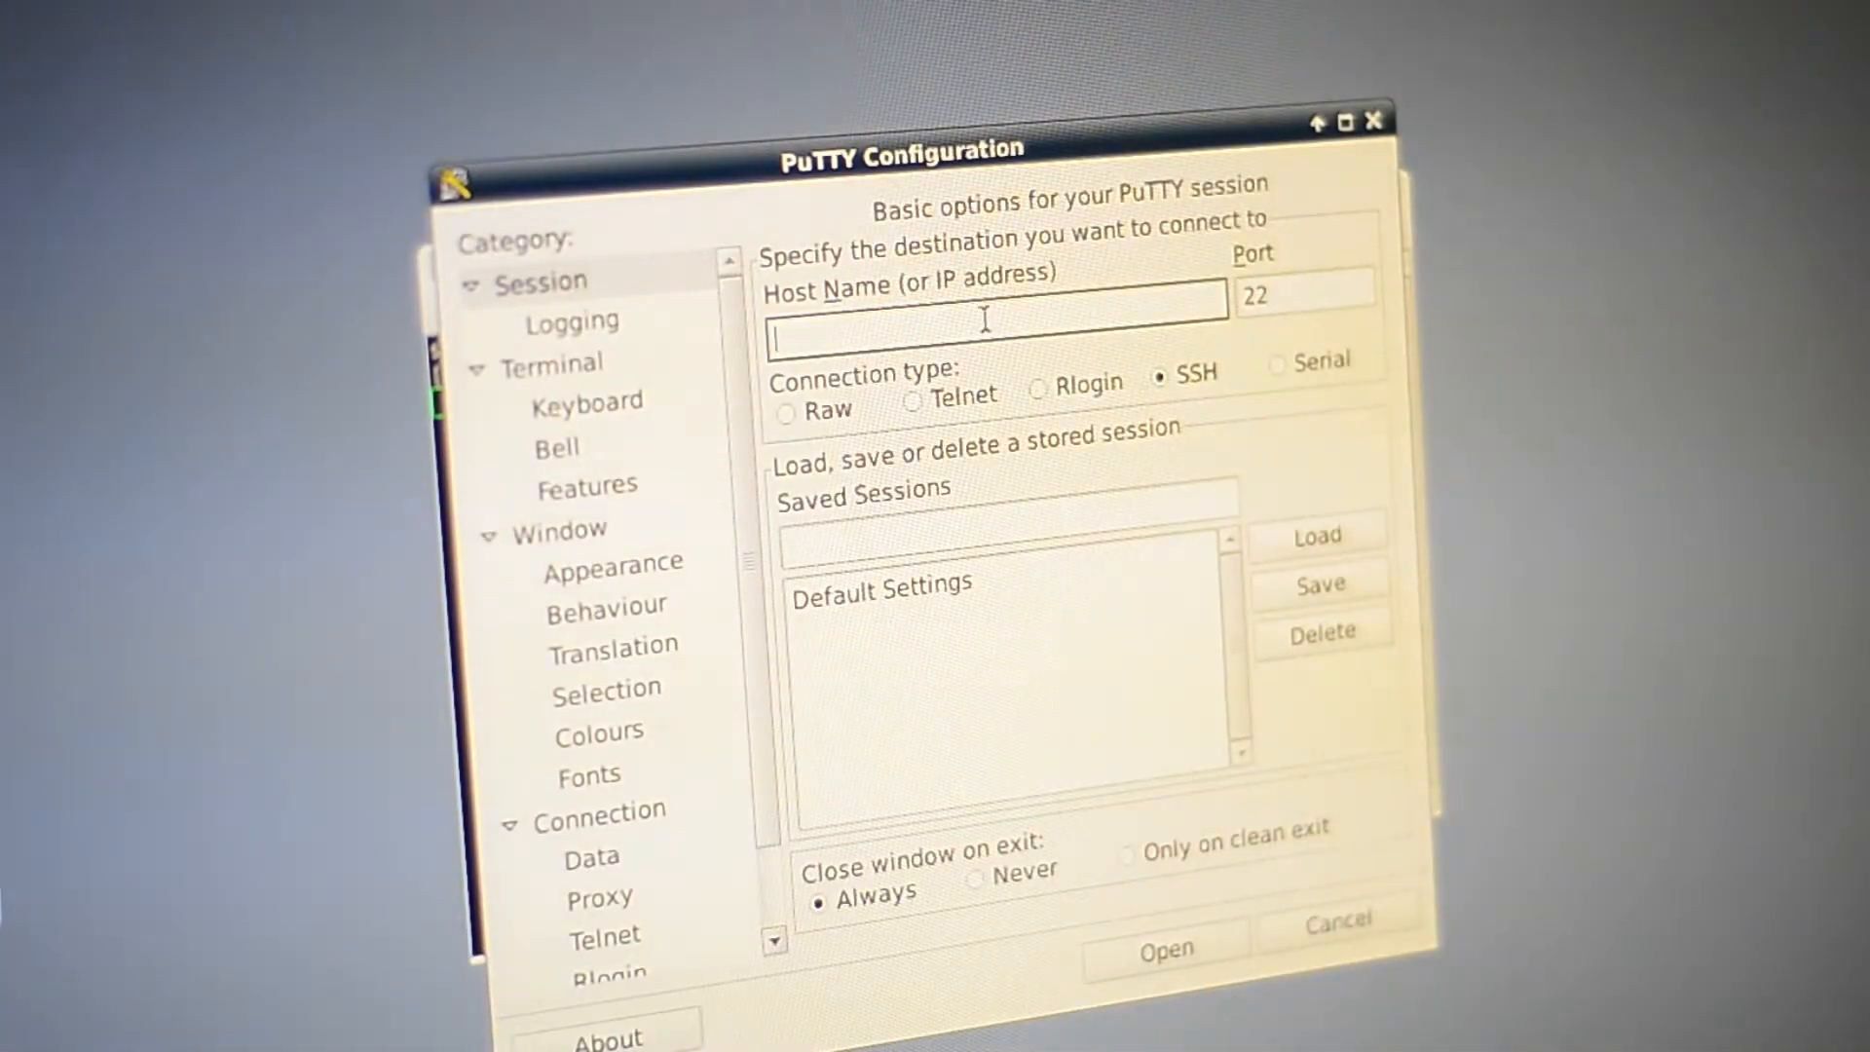
- Switch PuTTY to Serial on /dev/ttyUSB0, change speed from 9600 to 115200, and connect
click(1279, 363)
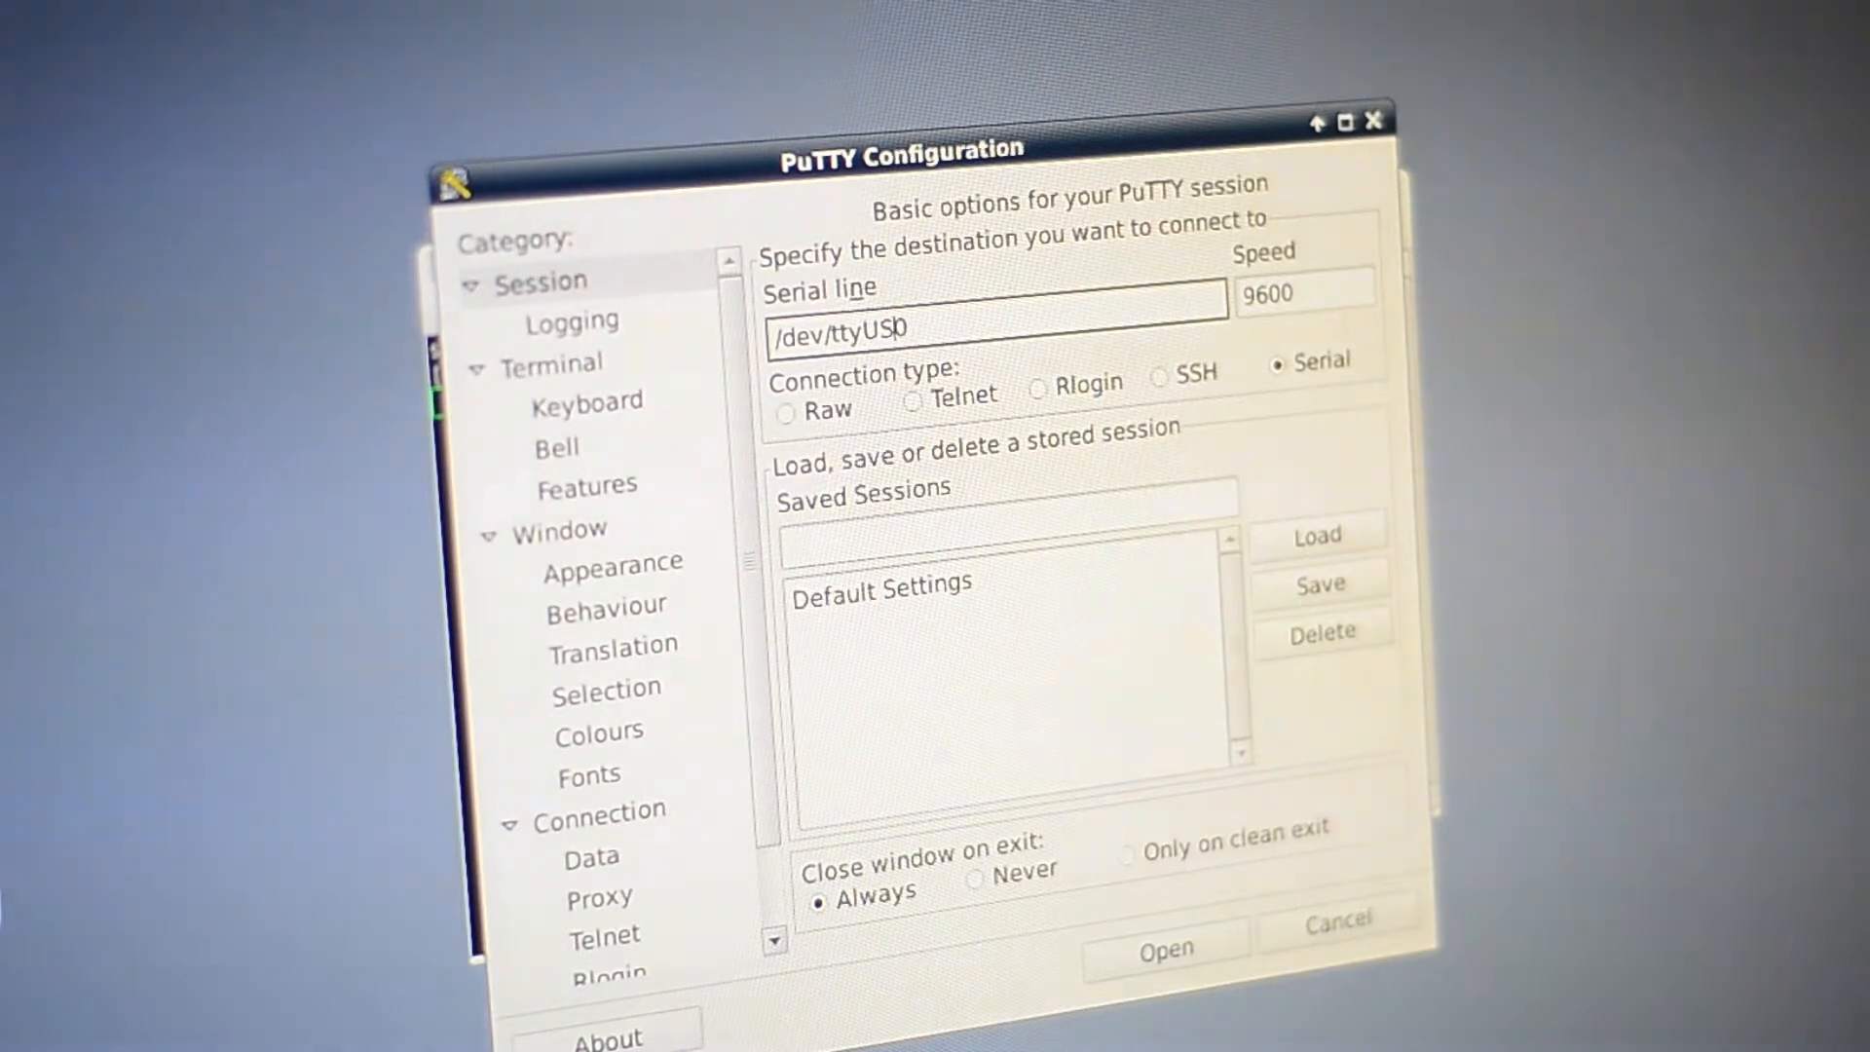
text(B)
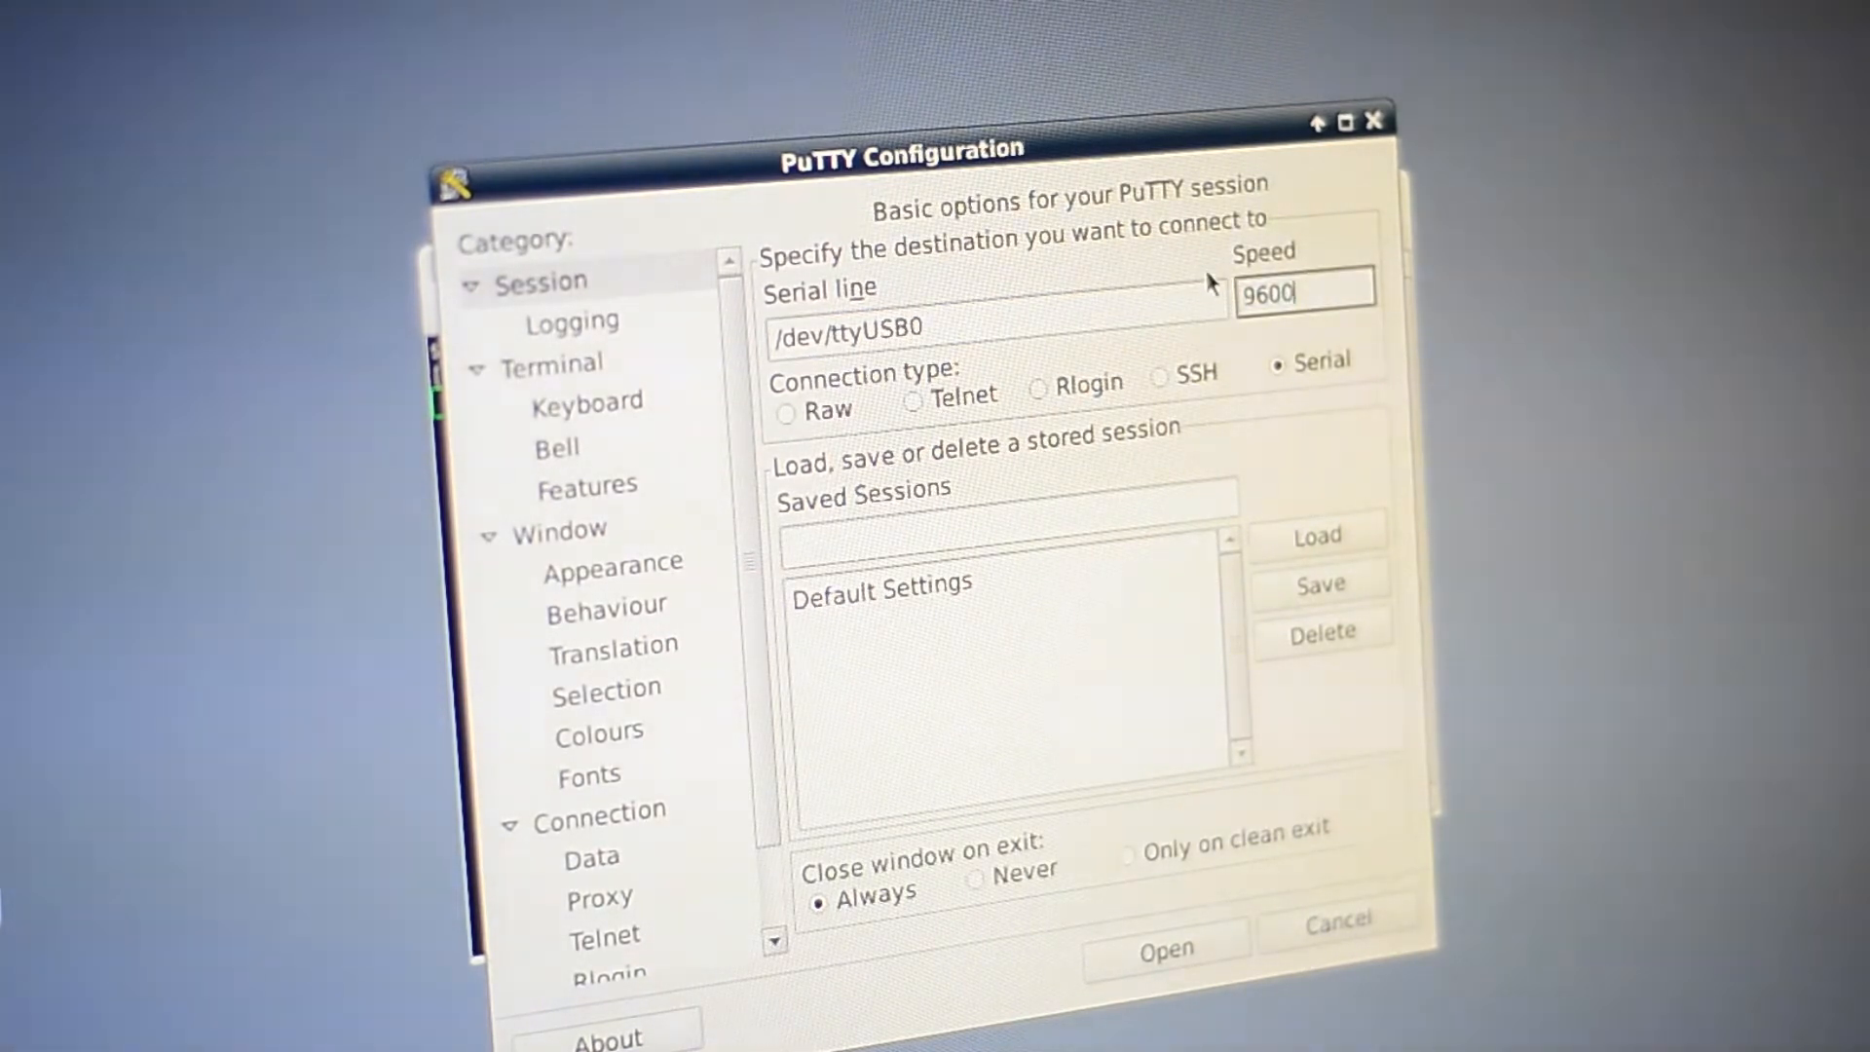
key(BackSpace)
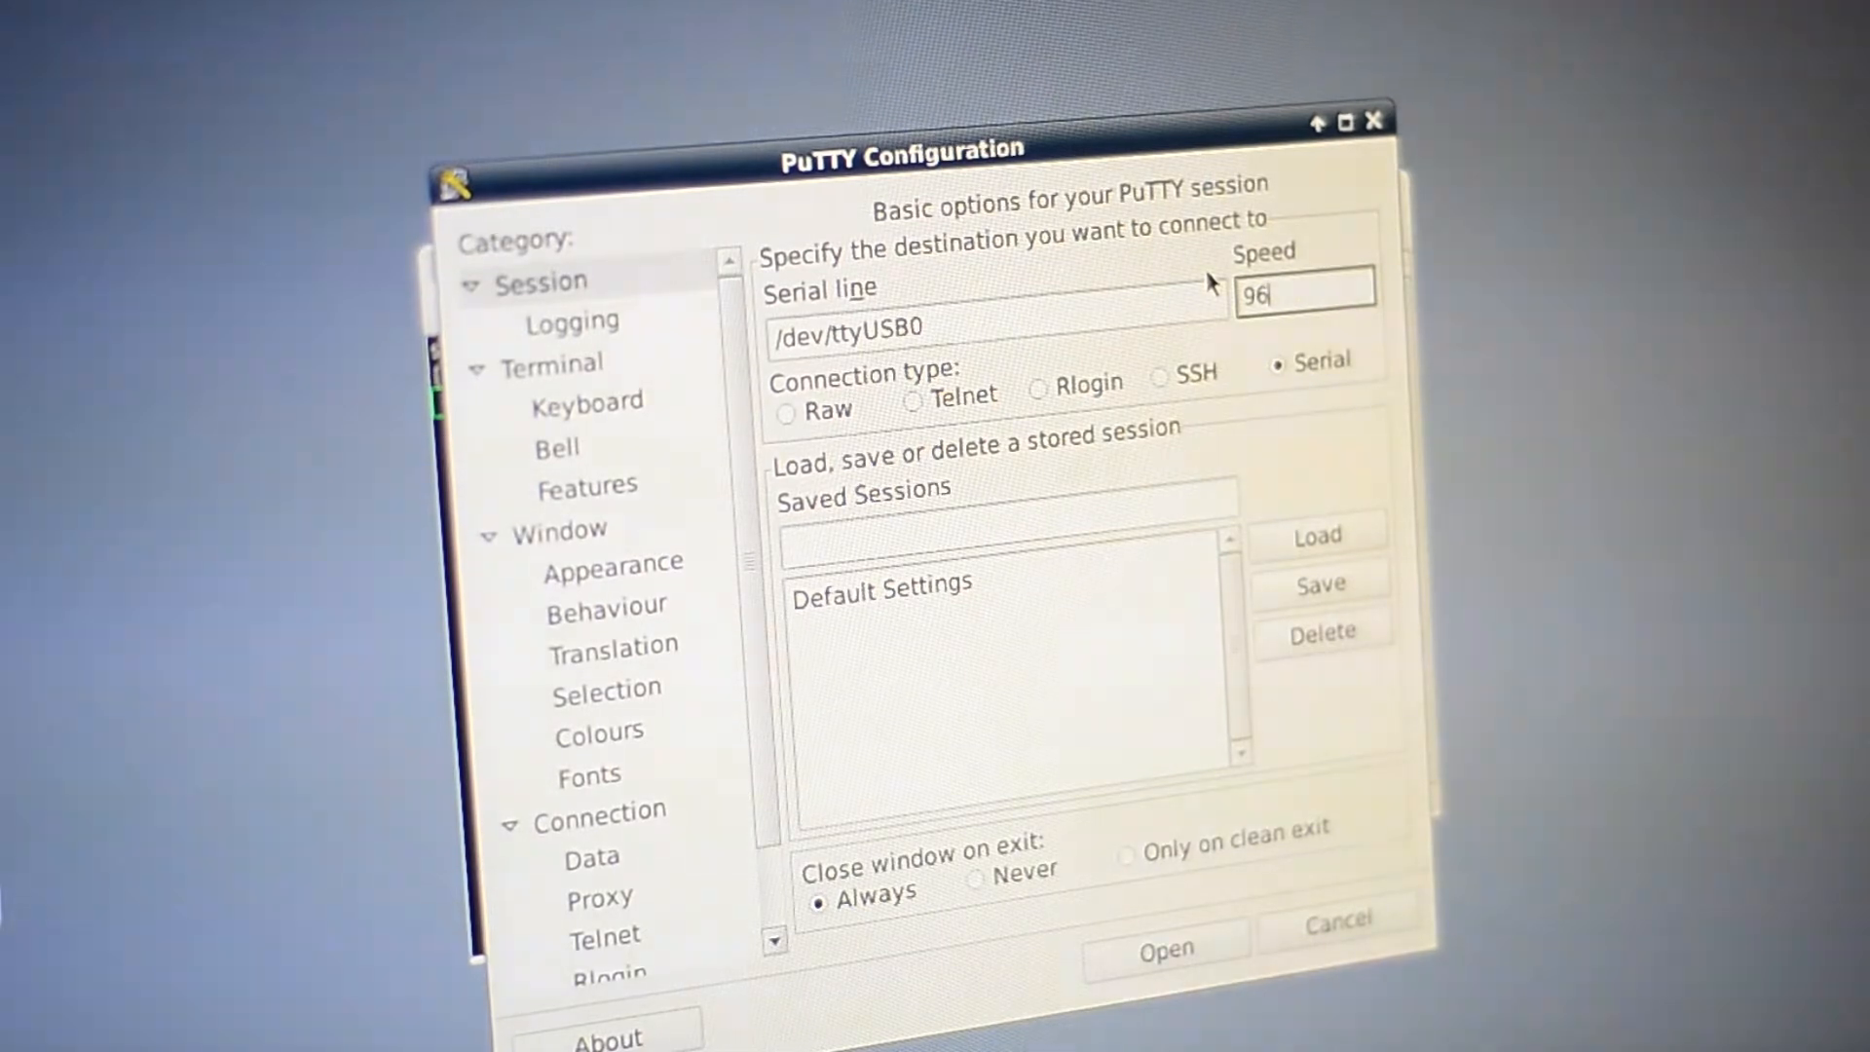
text(115200)
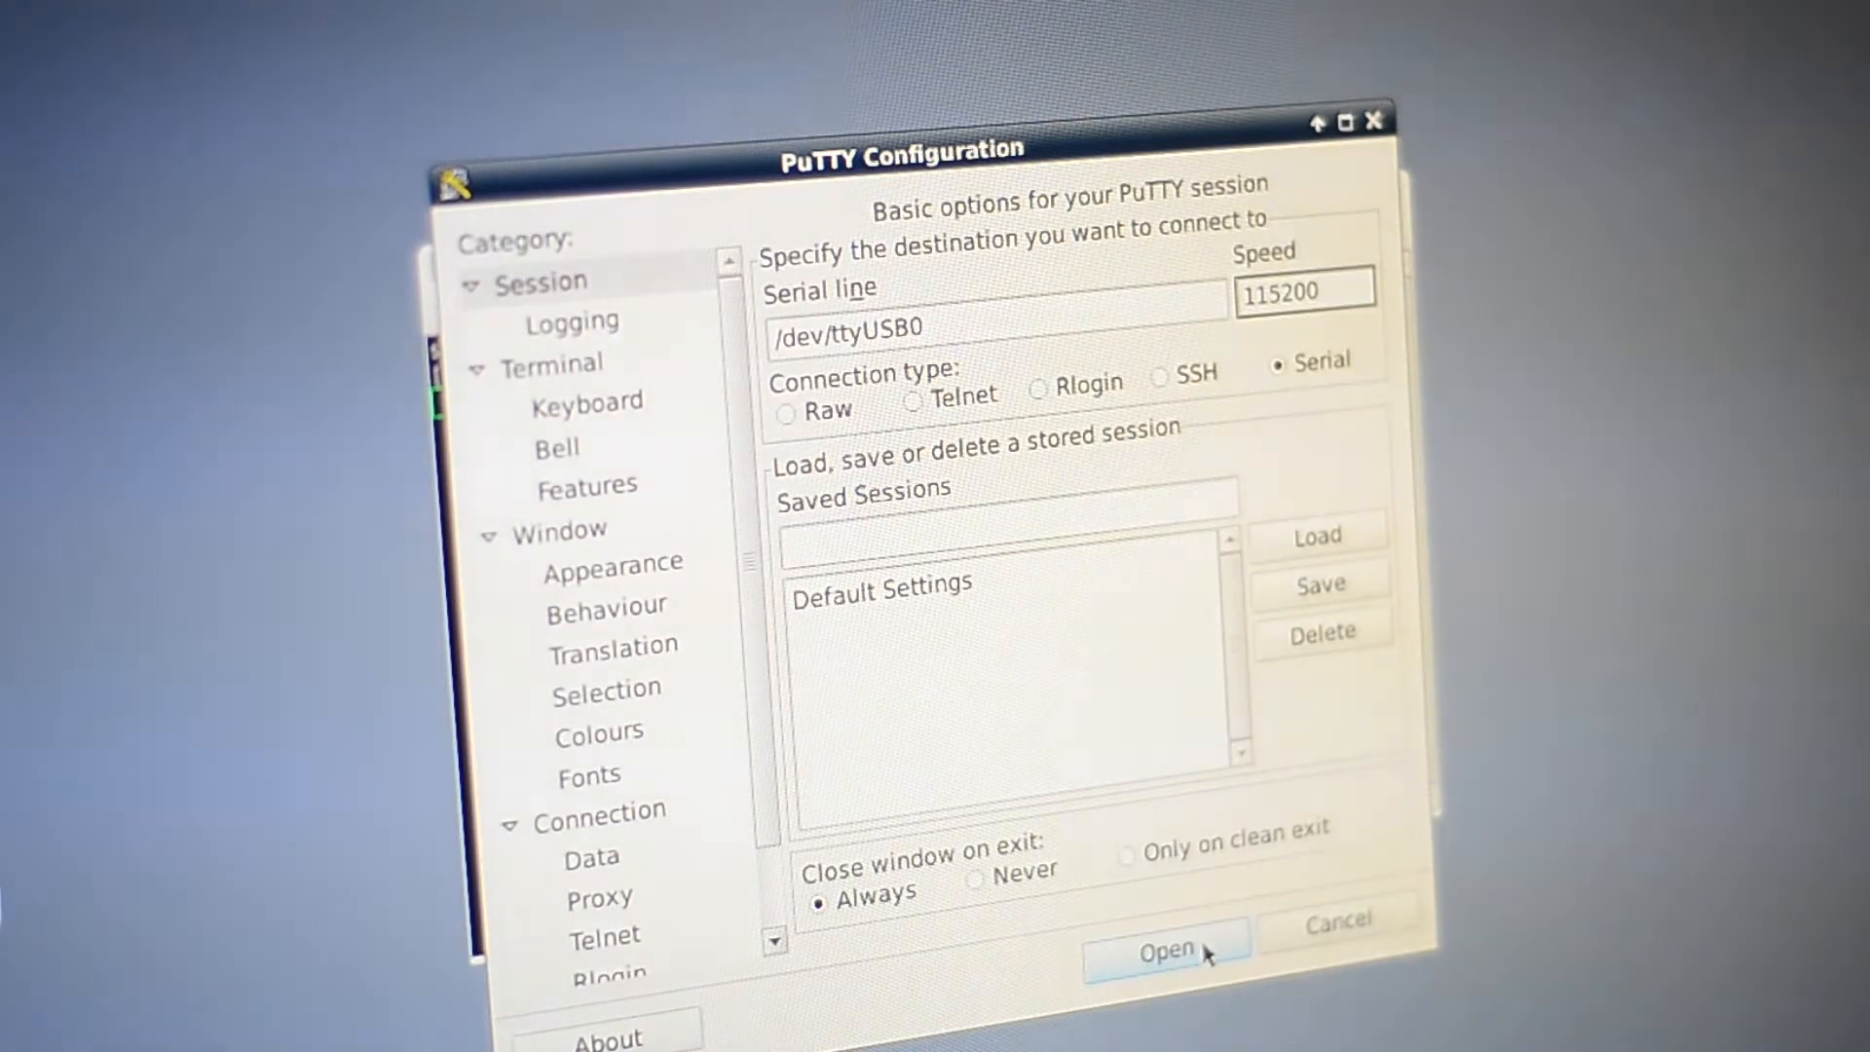
click(1167, 950)
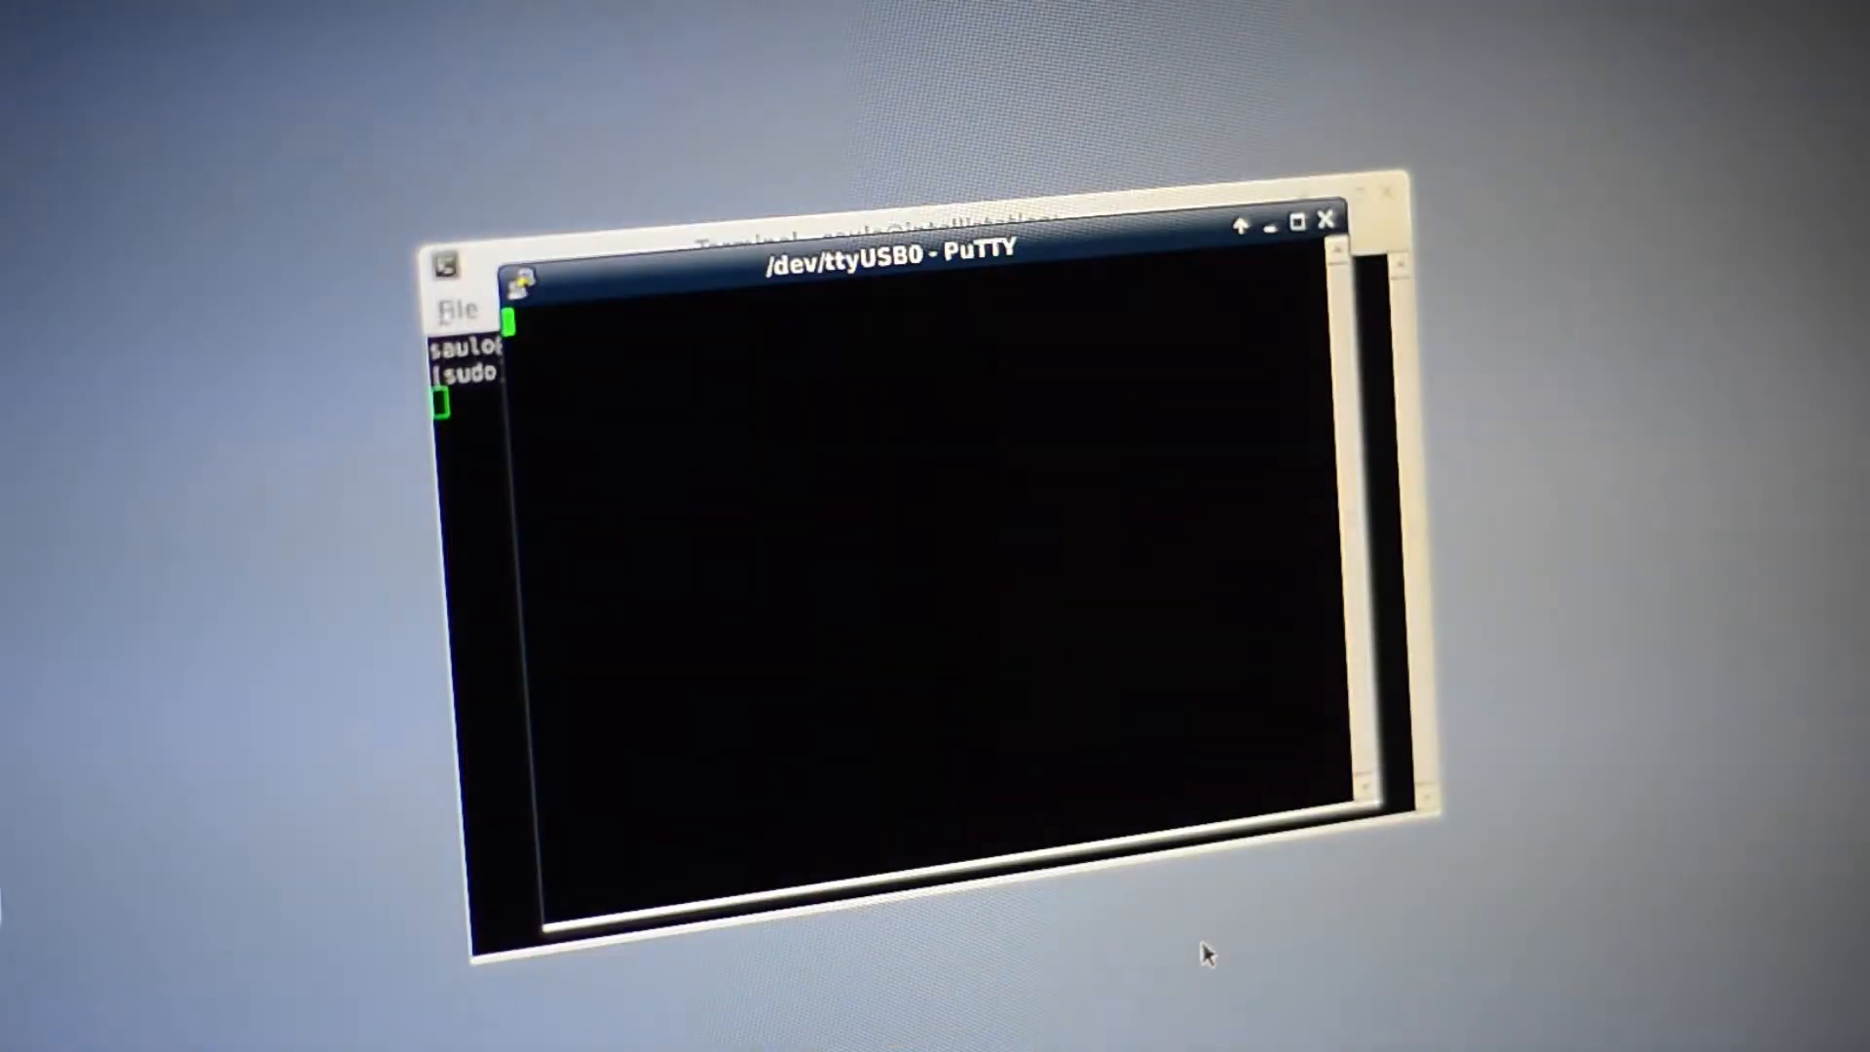
mouse_move(1163, 793)
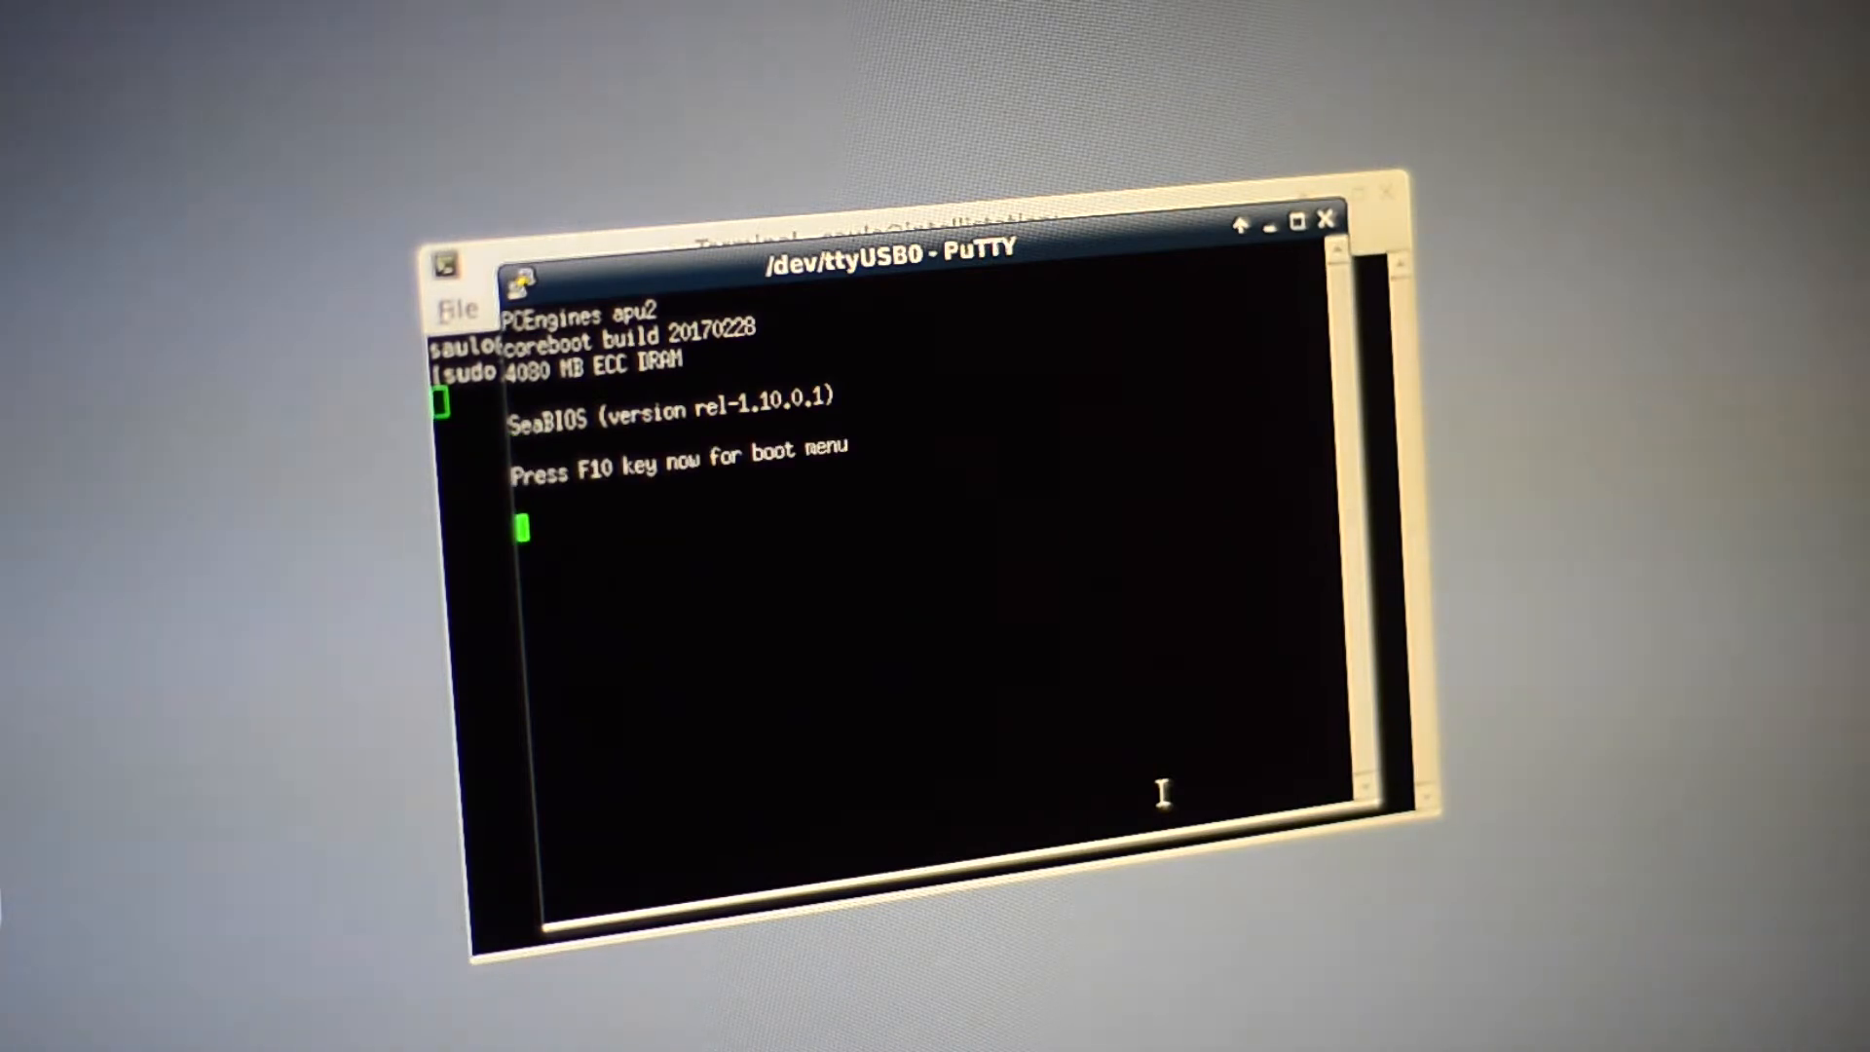
- Pick the Kingston USB drive from the F10 SeaBIOS boot menu and follow the boot output
key(F10)
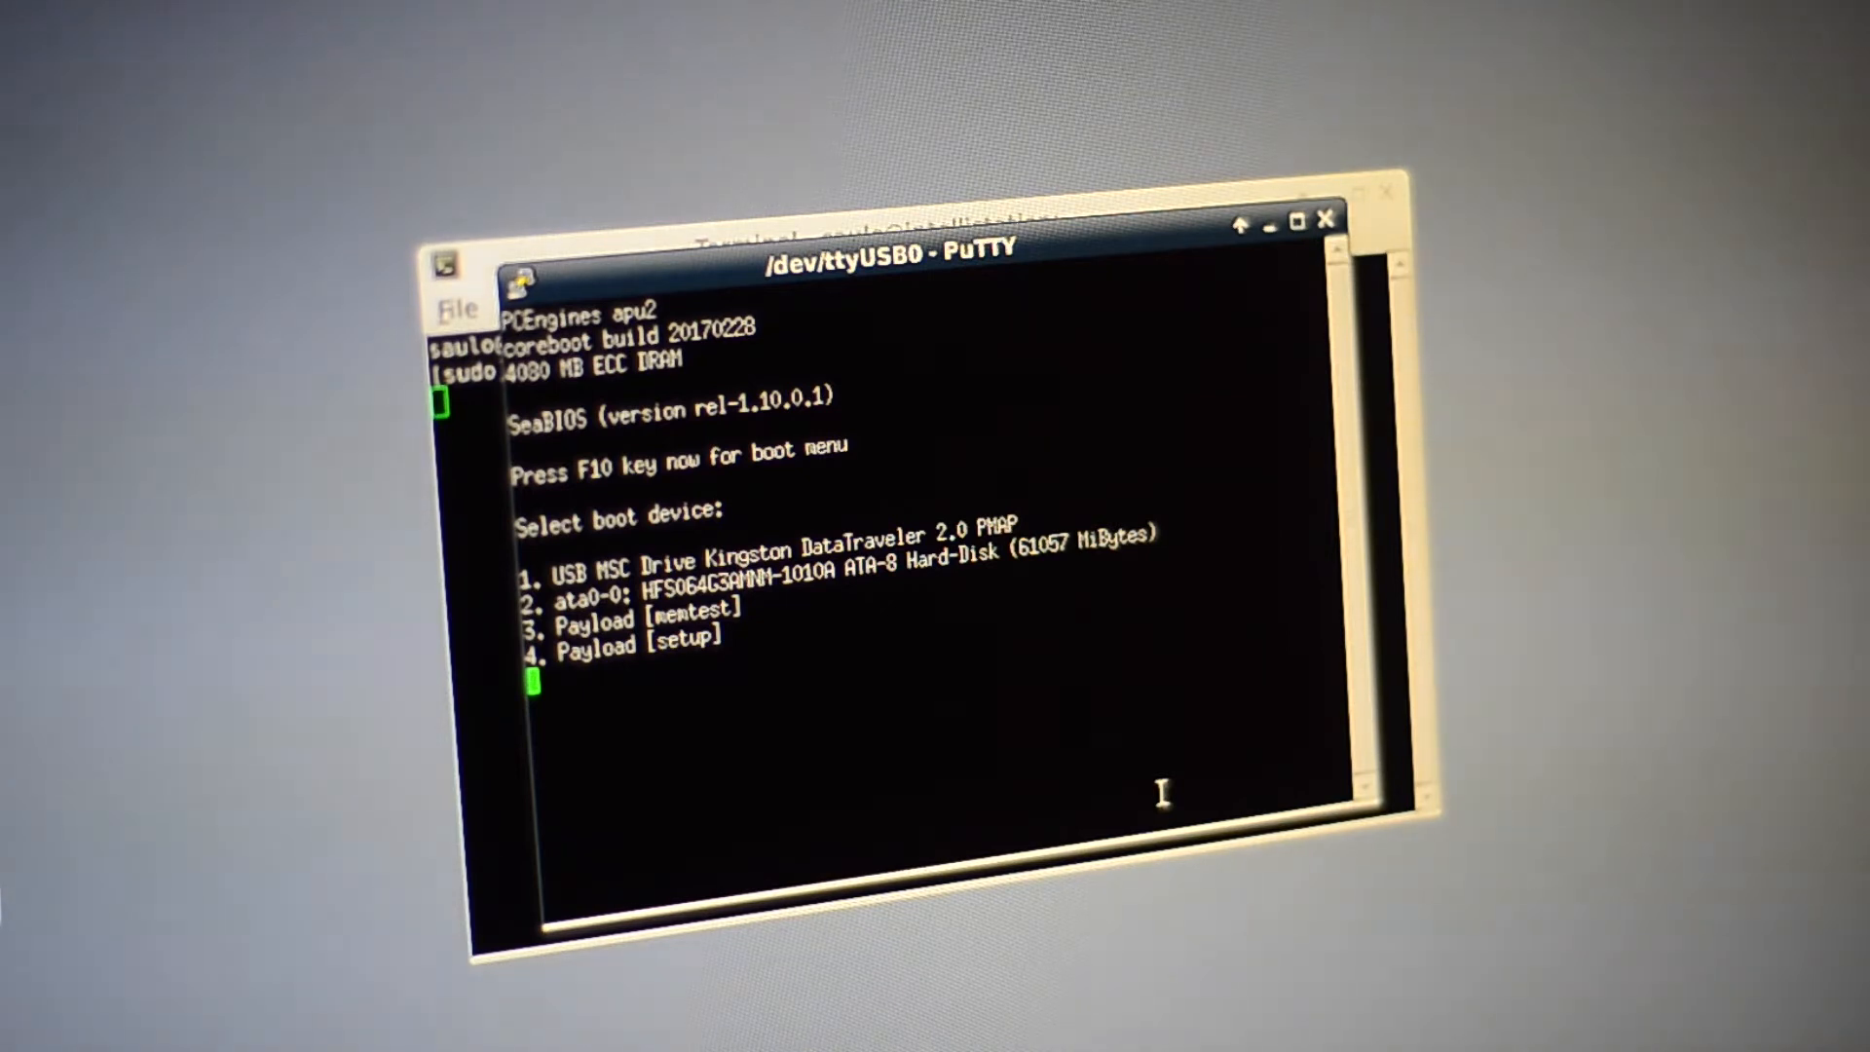
key(2)
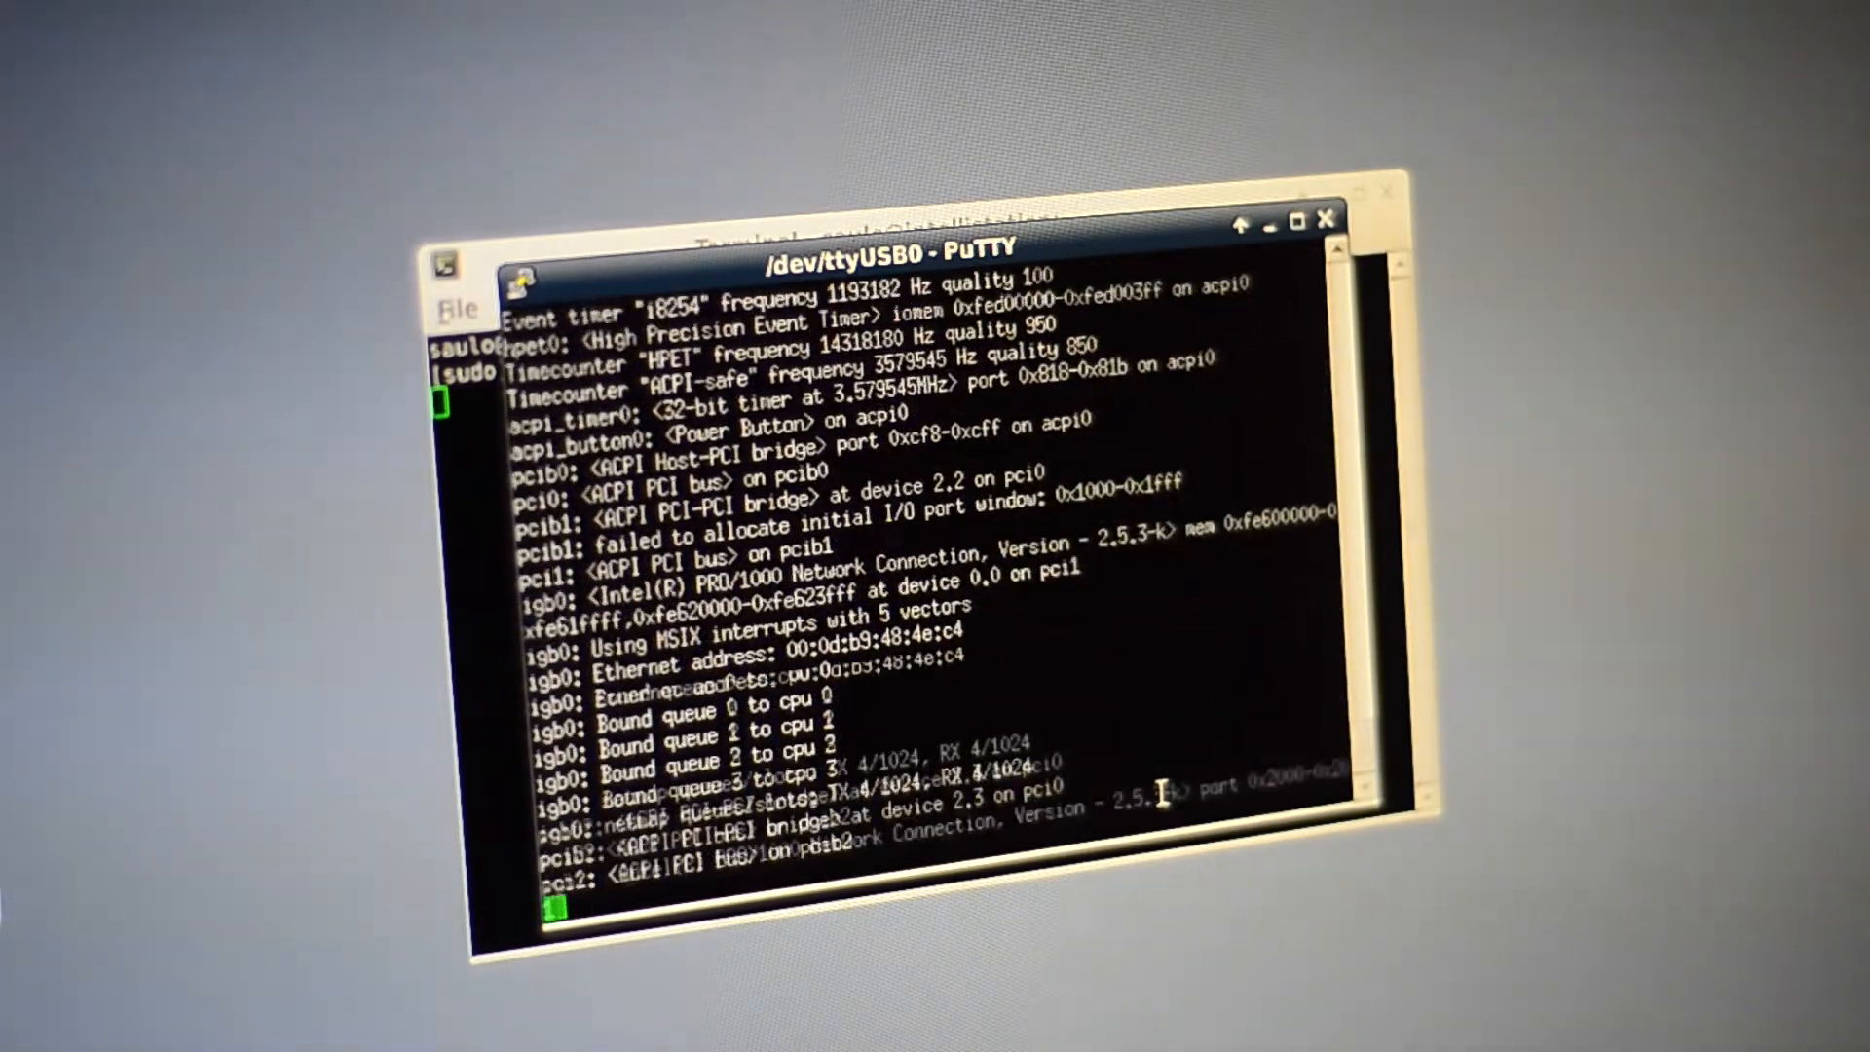
scroll(down, 3)
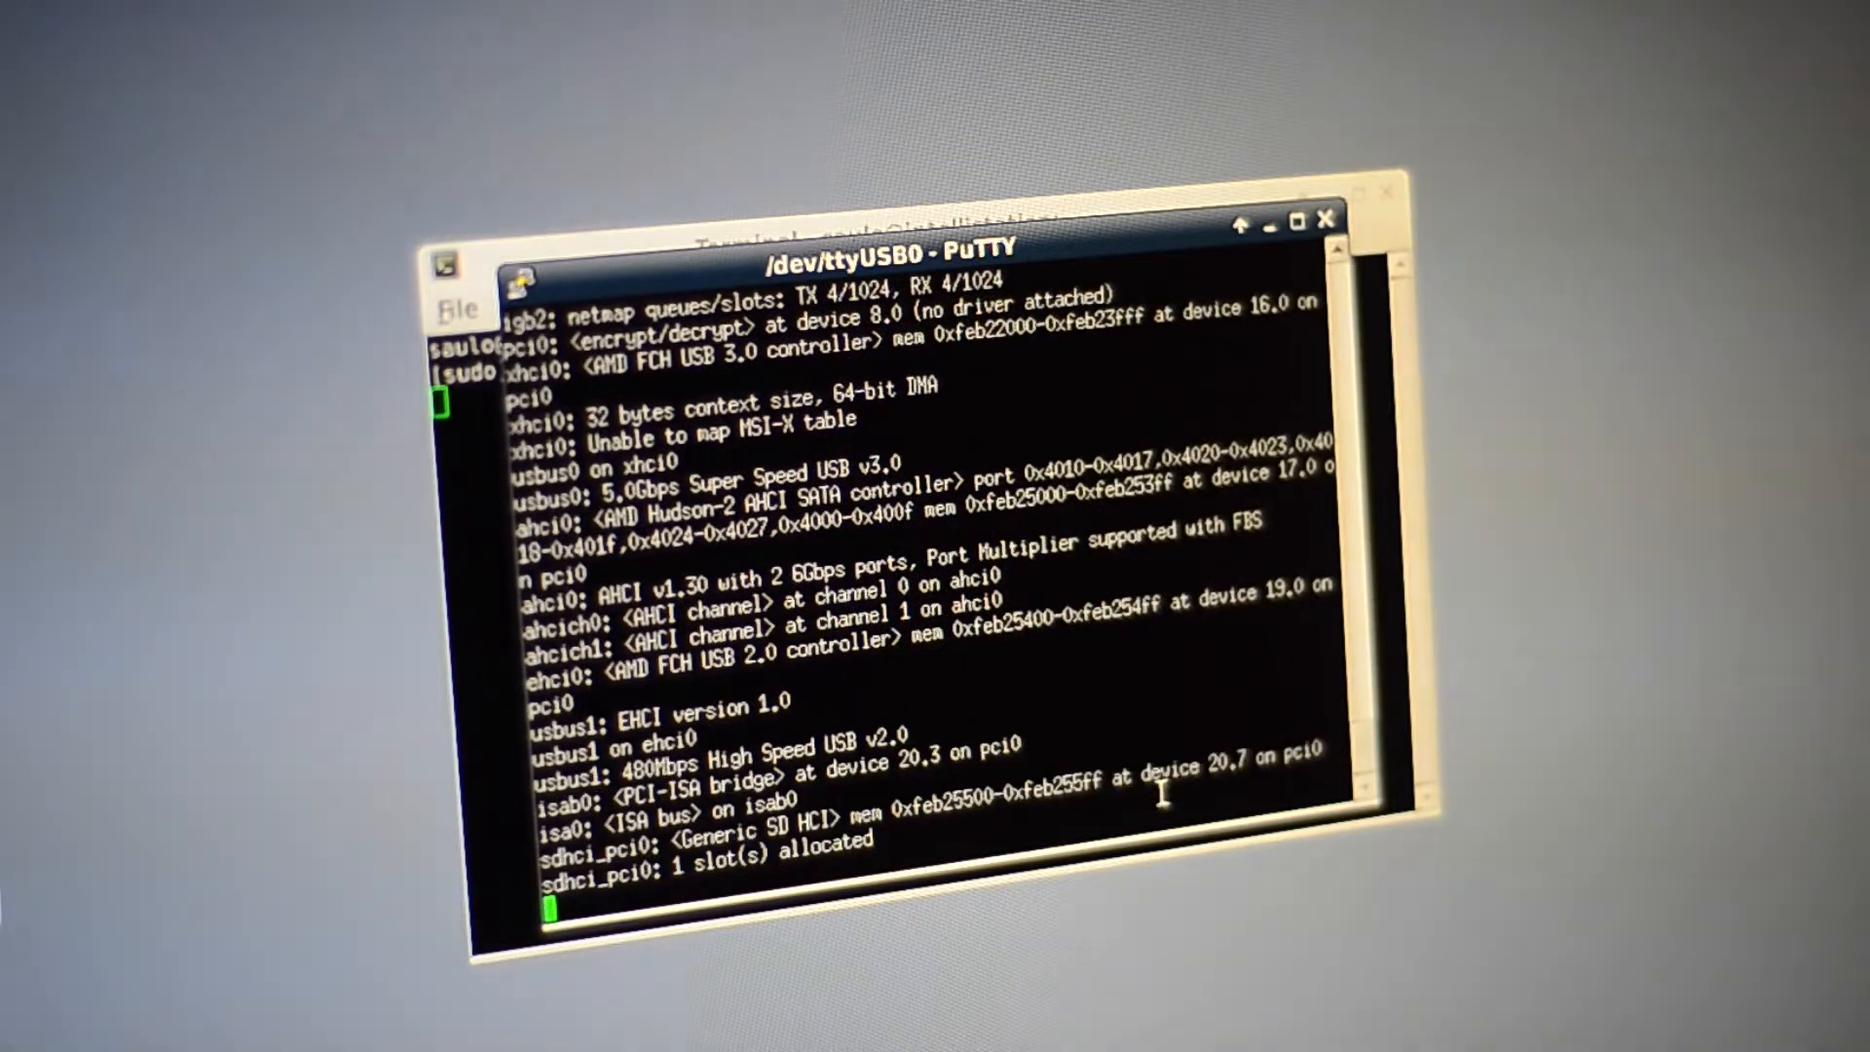
scroll(down, 3)
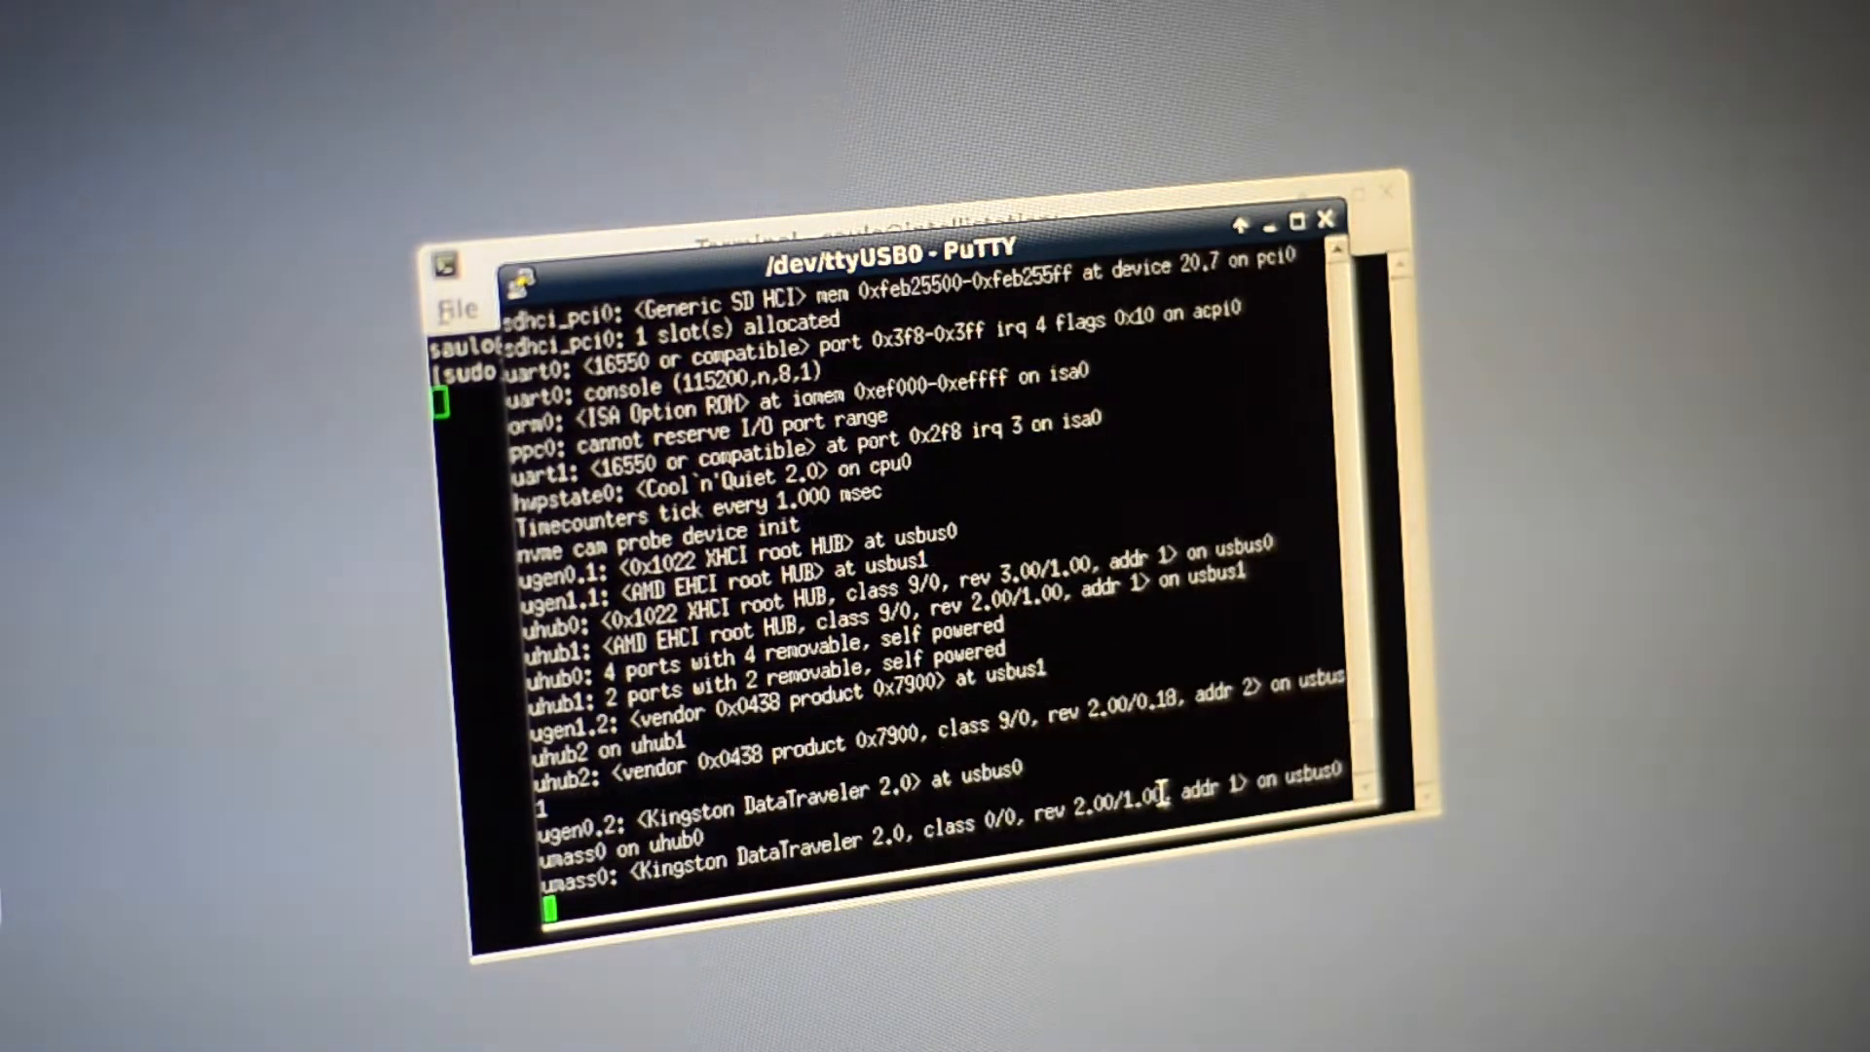
scroll(down, 3)
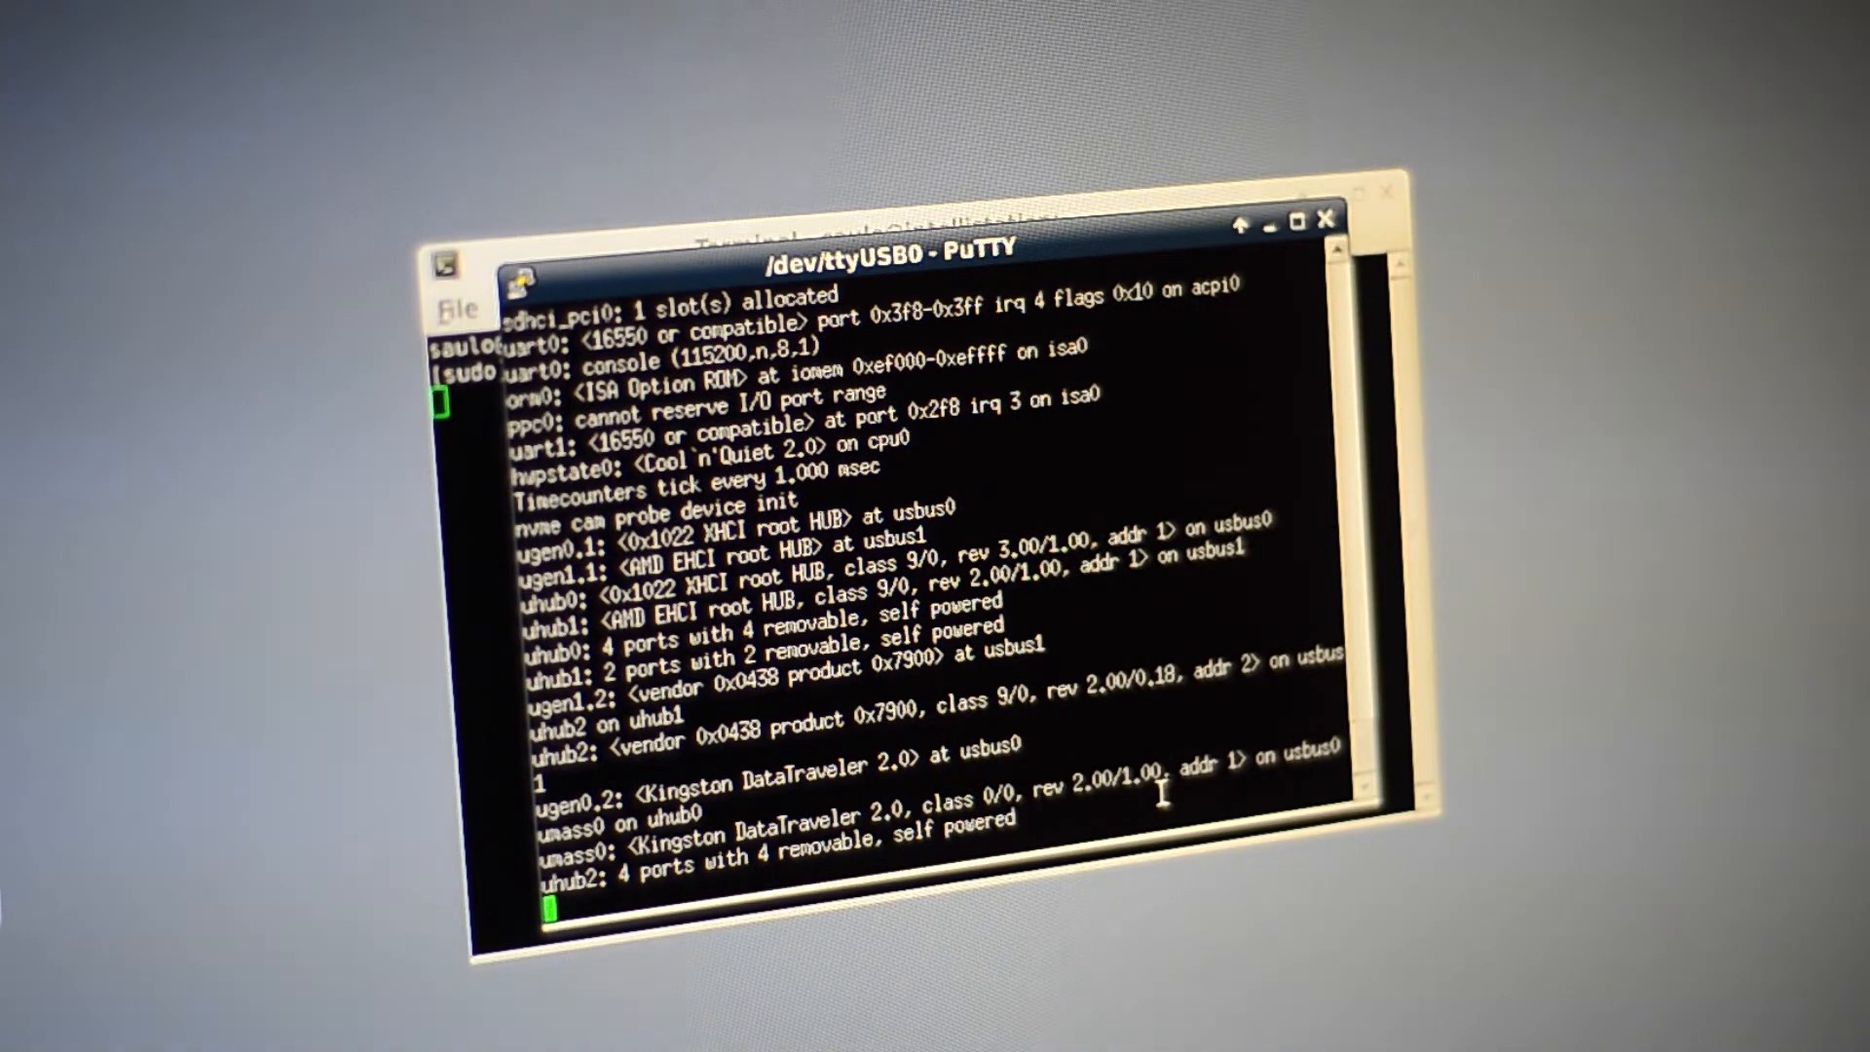
scroll(down, 3)
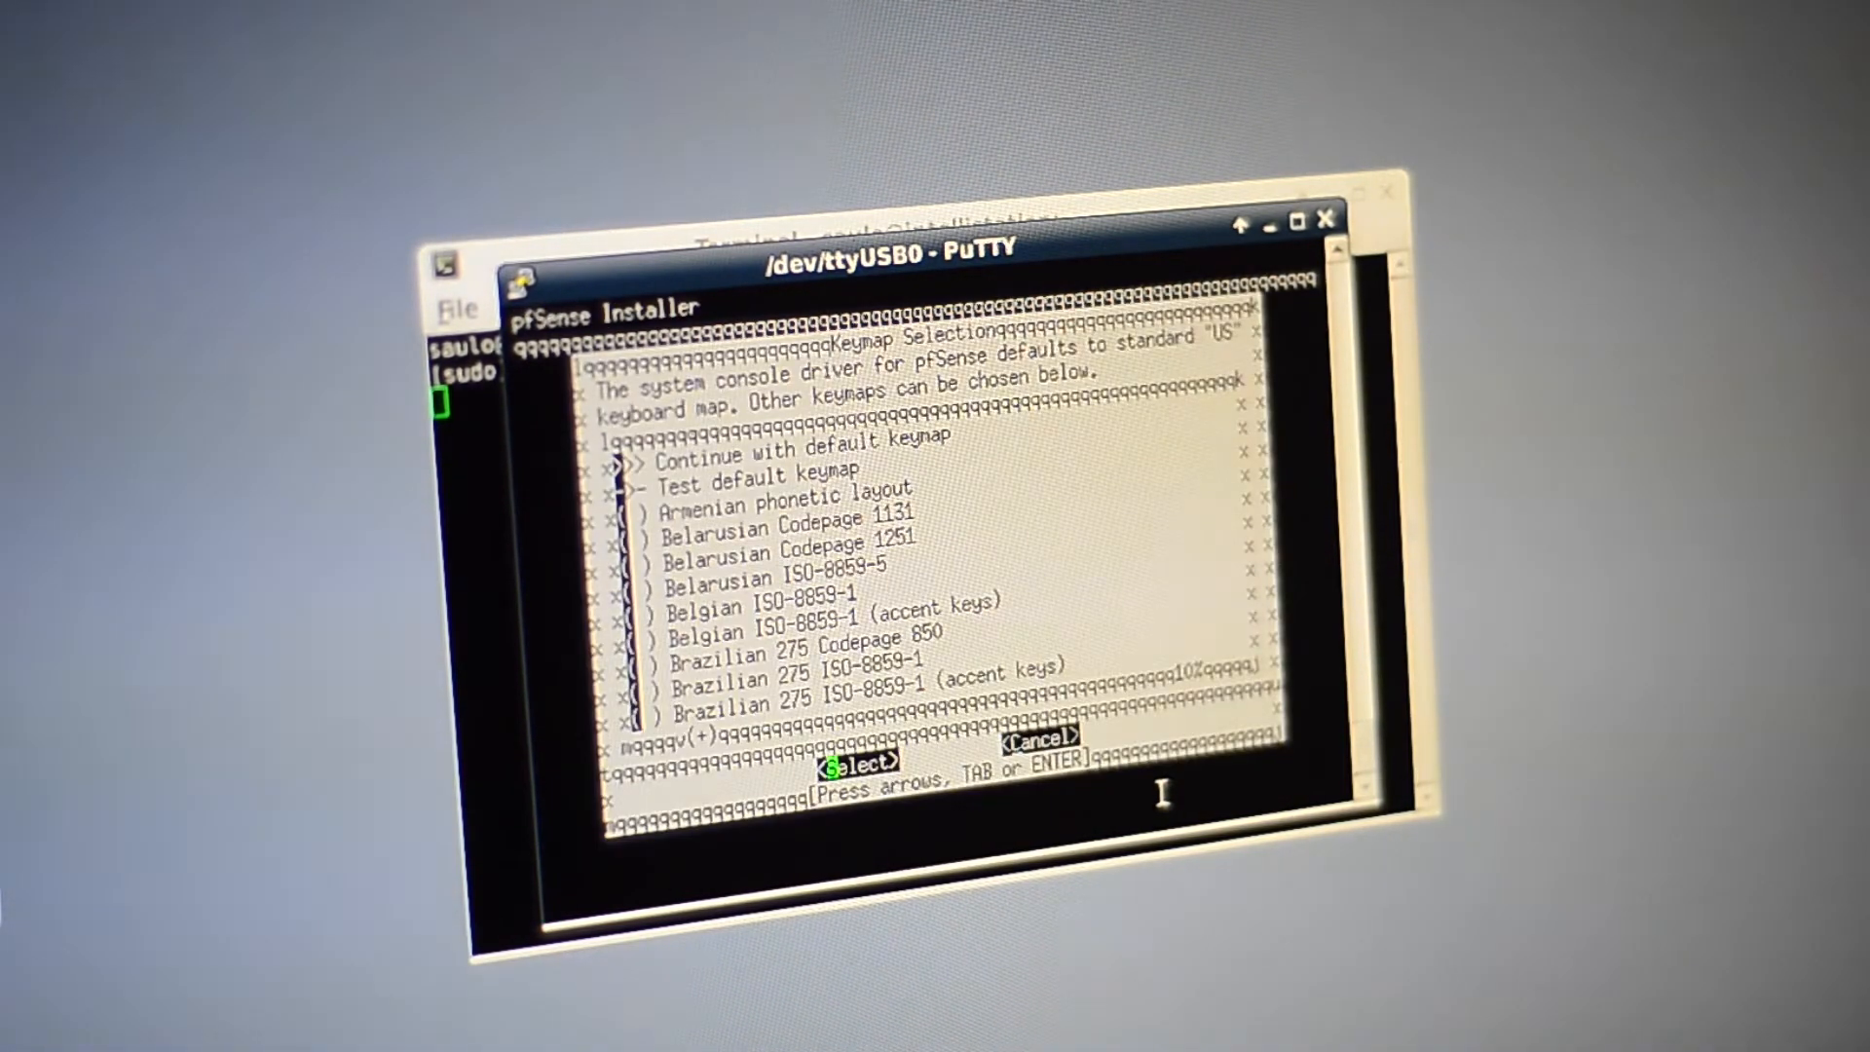
- Keep 'Continue with default keymap' at the installer's Keymap Selection
key(Return)
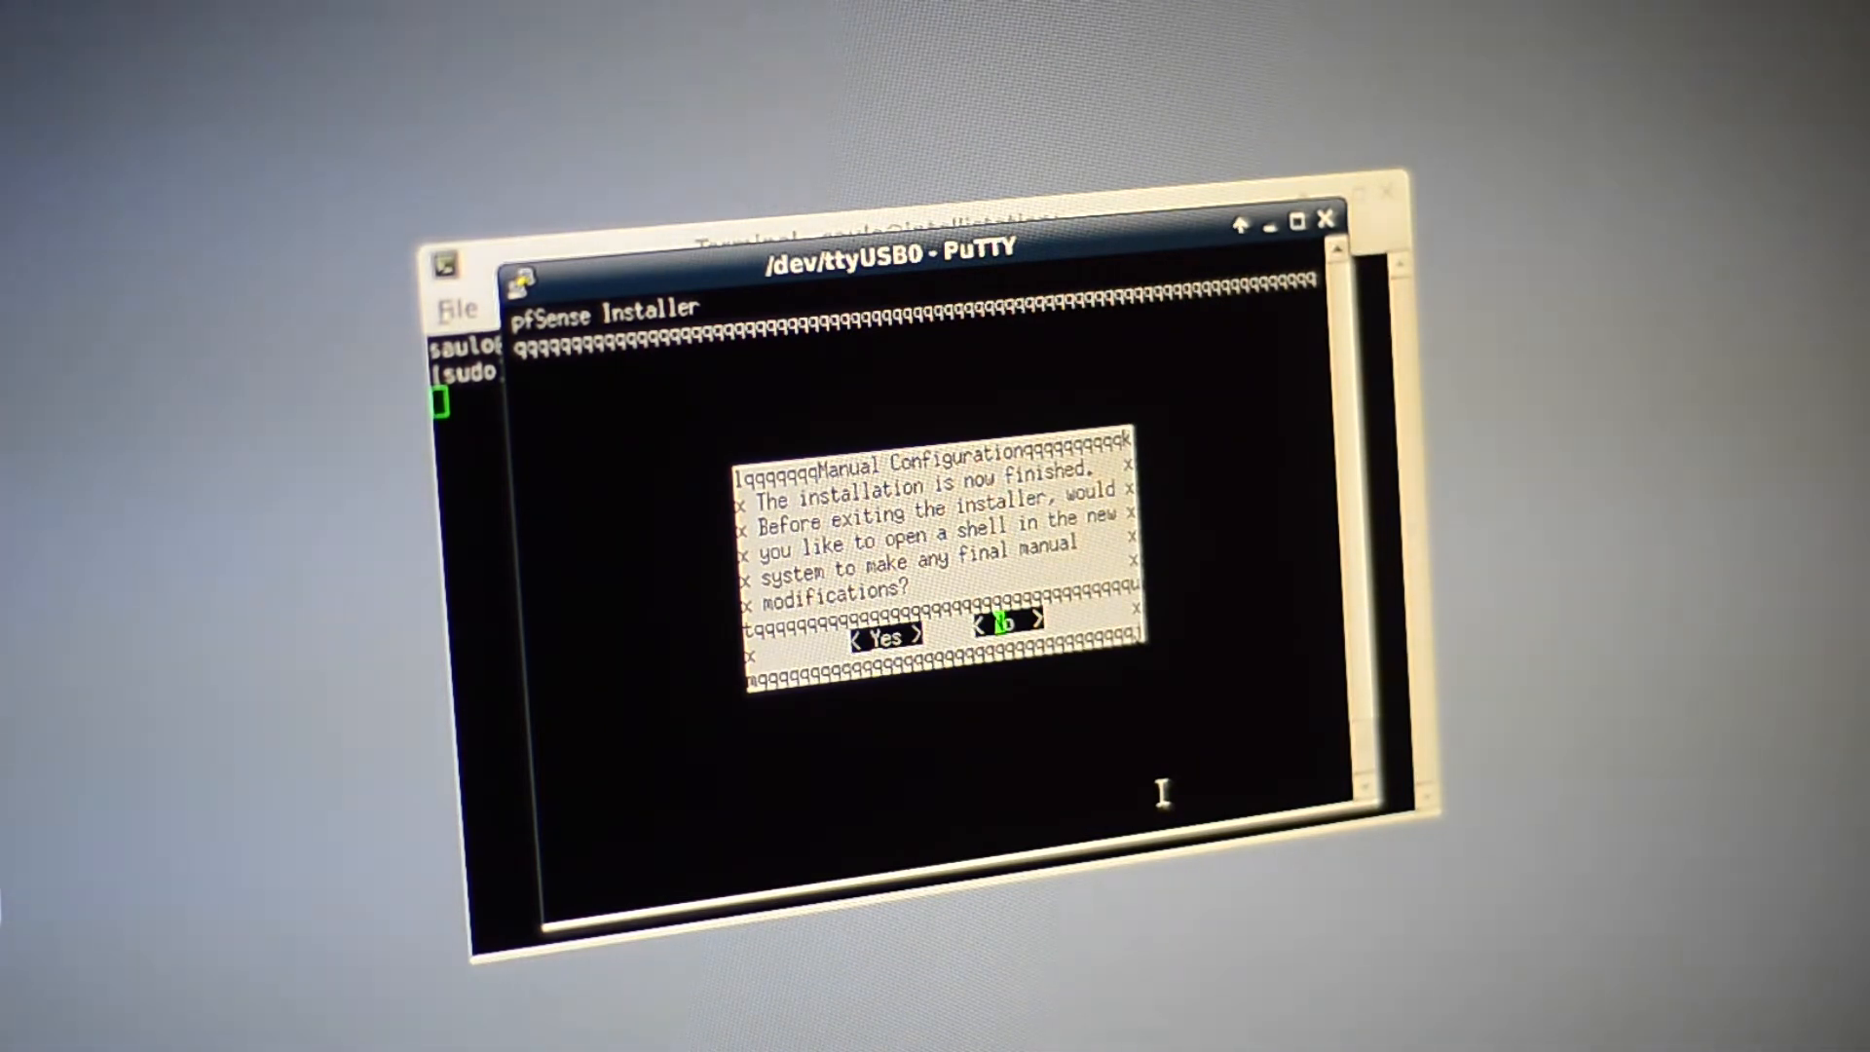
- Decline the manual-modification shell and choose Reboot
click(1002, 621)
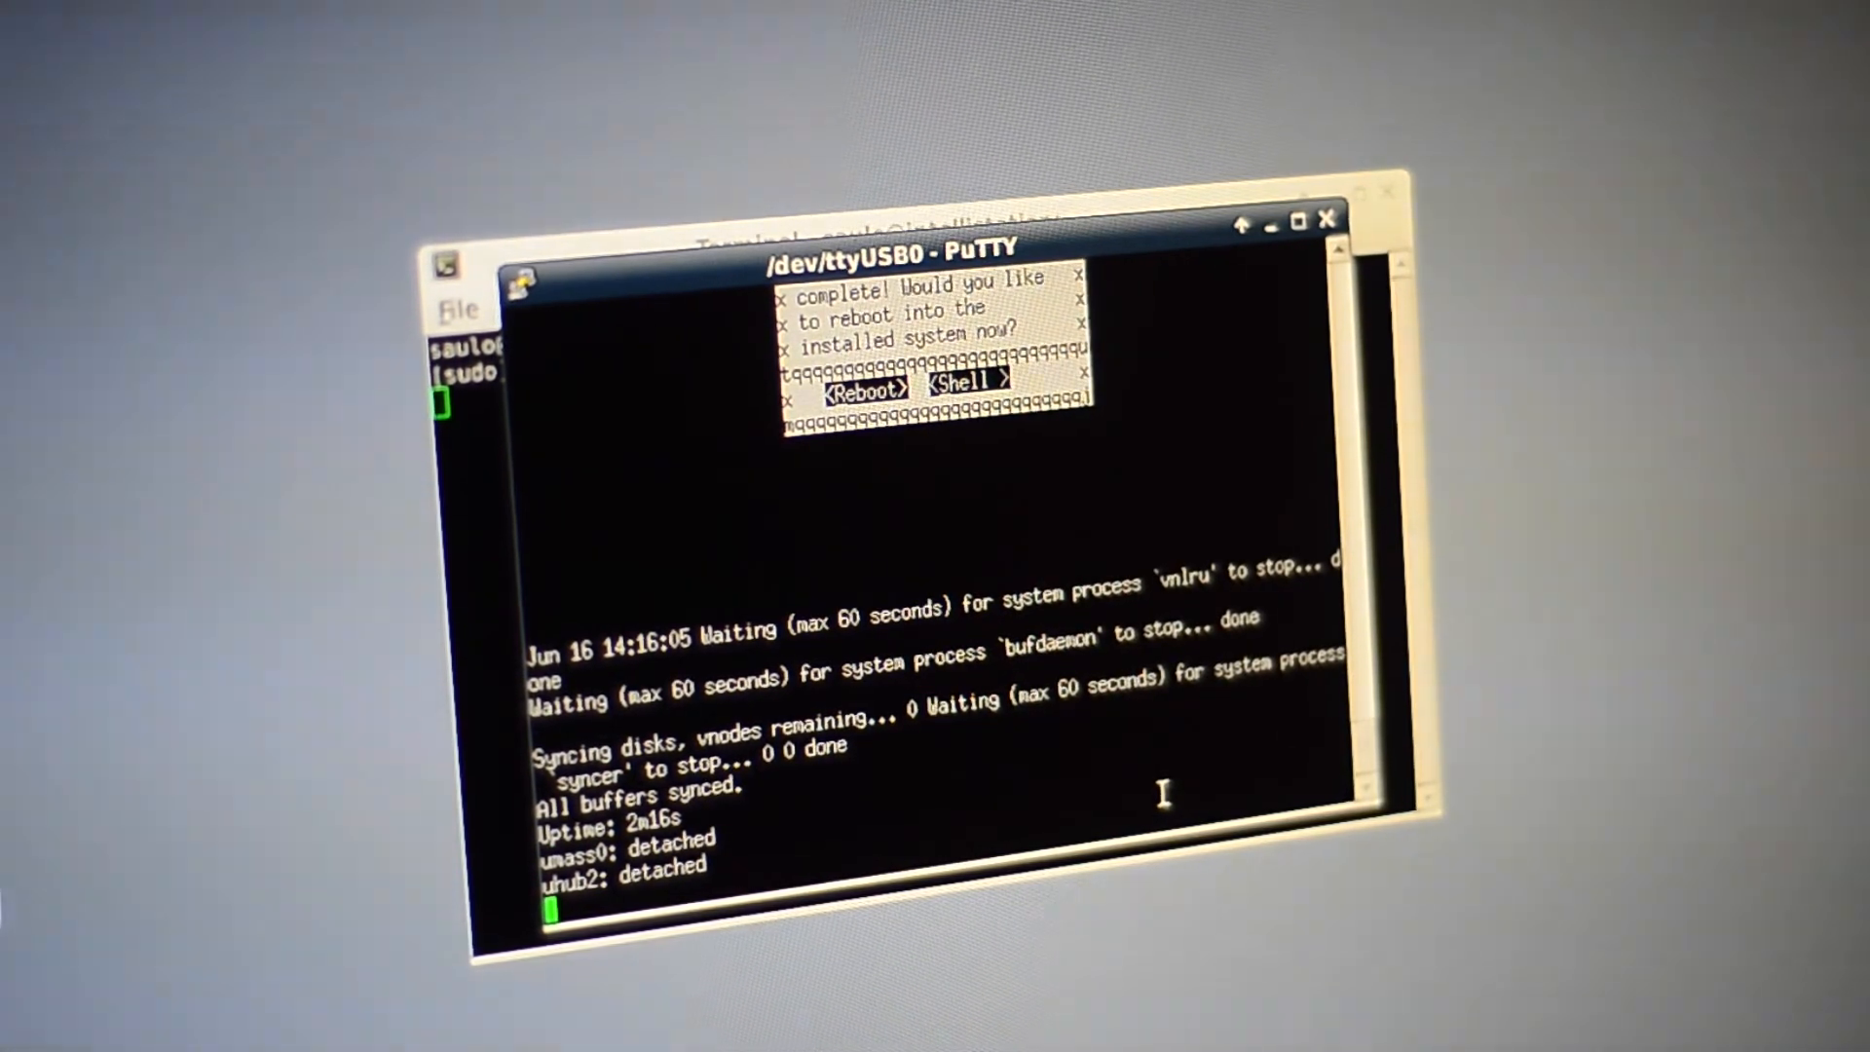
click(861, 387)
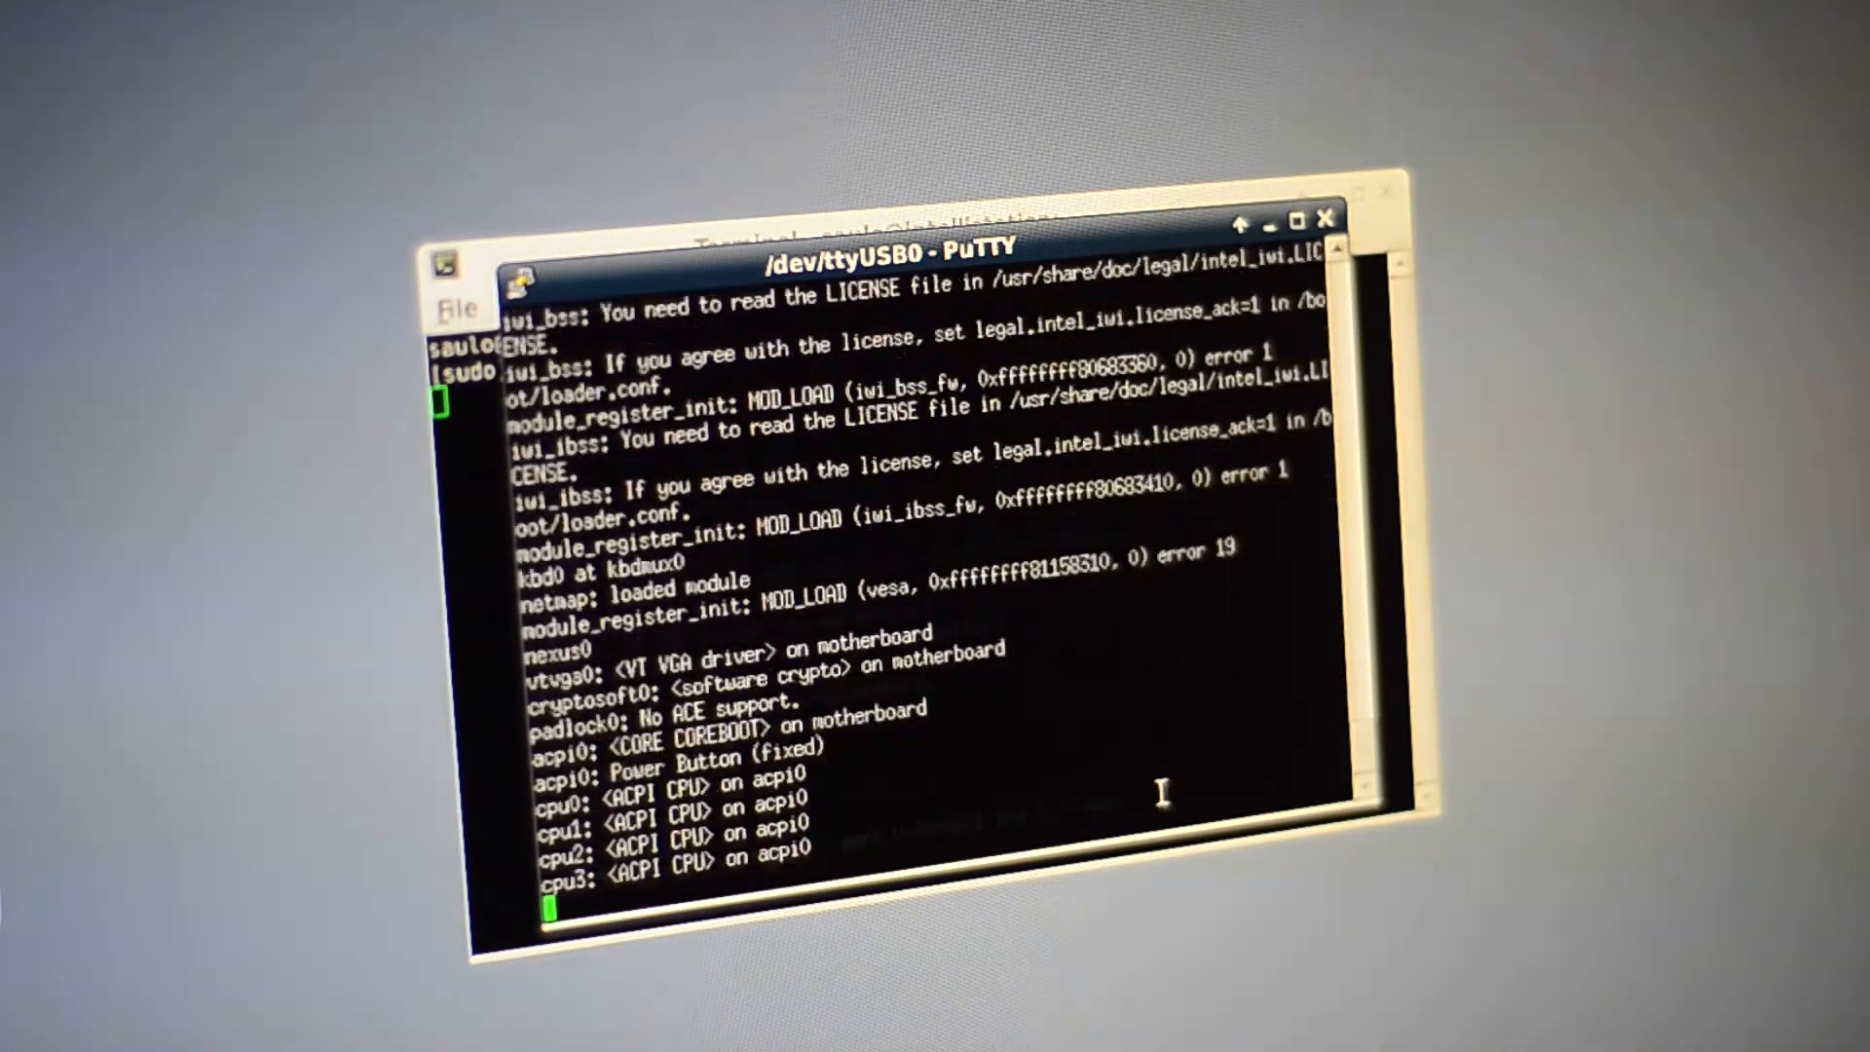
- Scroll through the console while pfSense 2.4.2 boots and configures interfaces and services
scroll(down, 3)
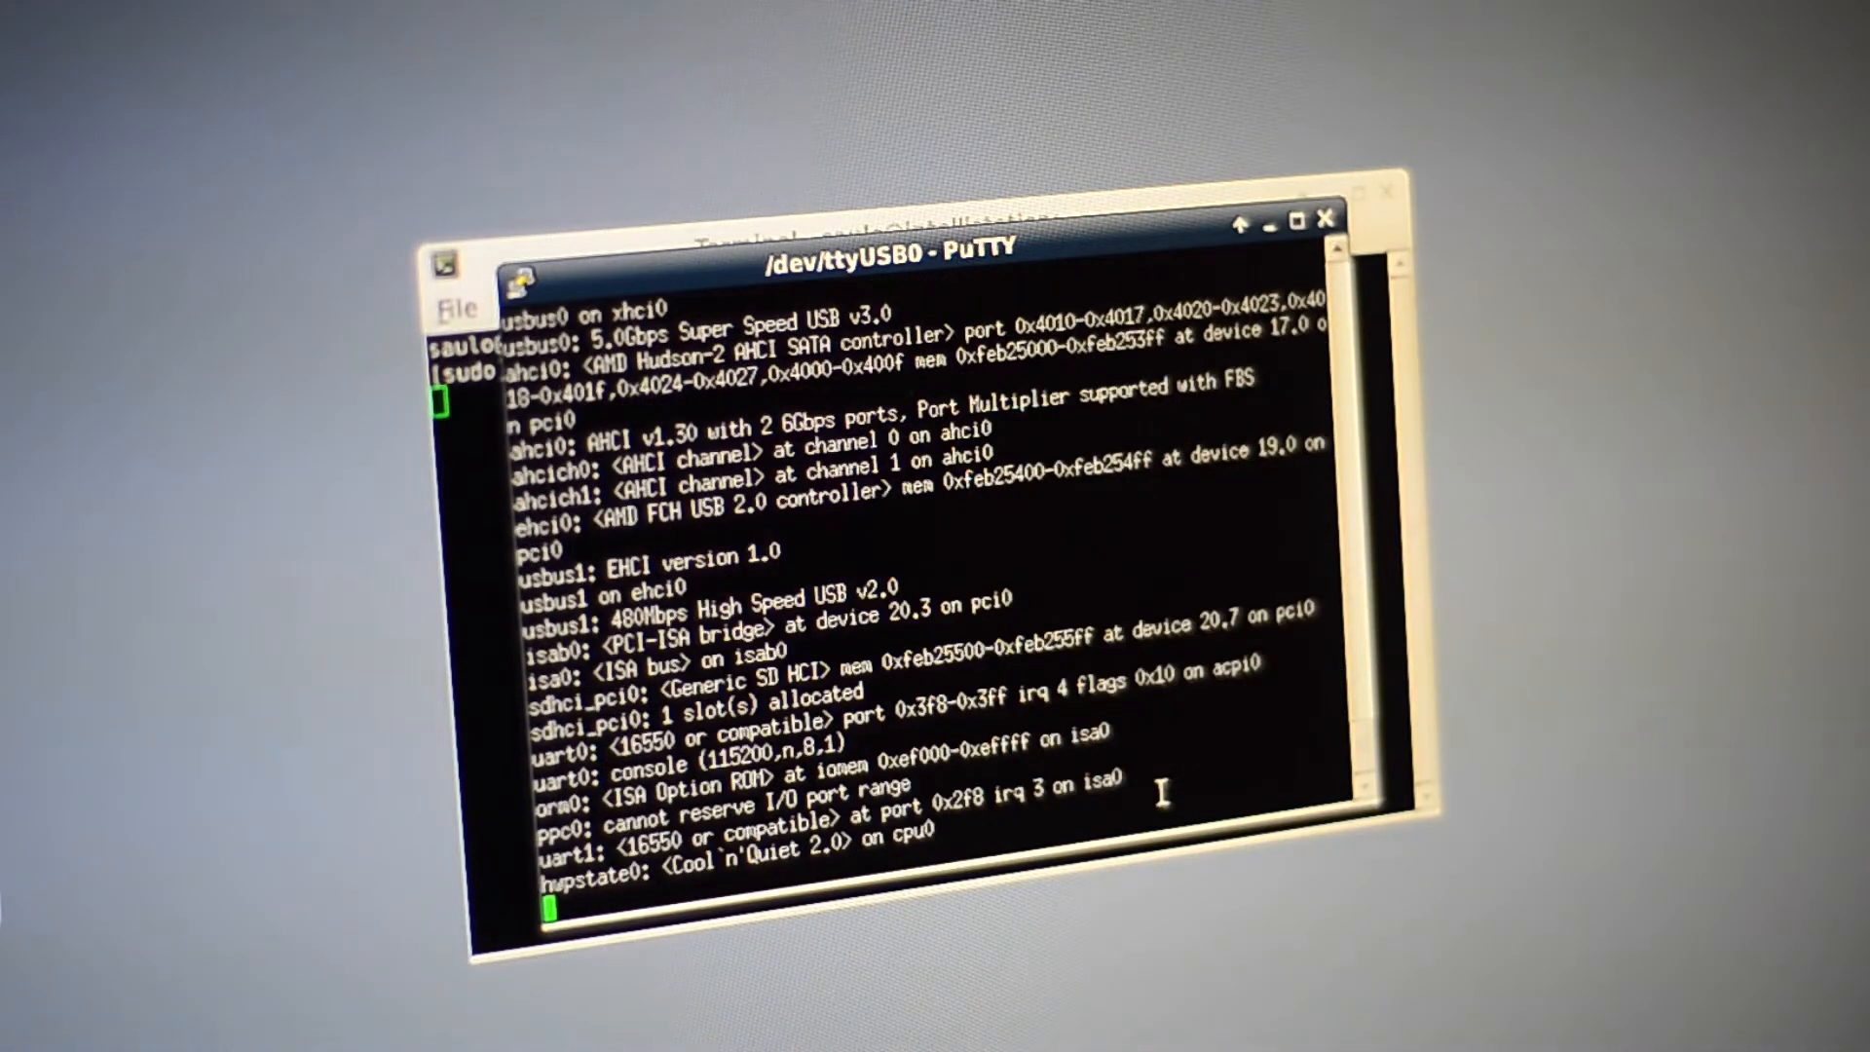
scroll(down, 3)
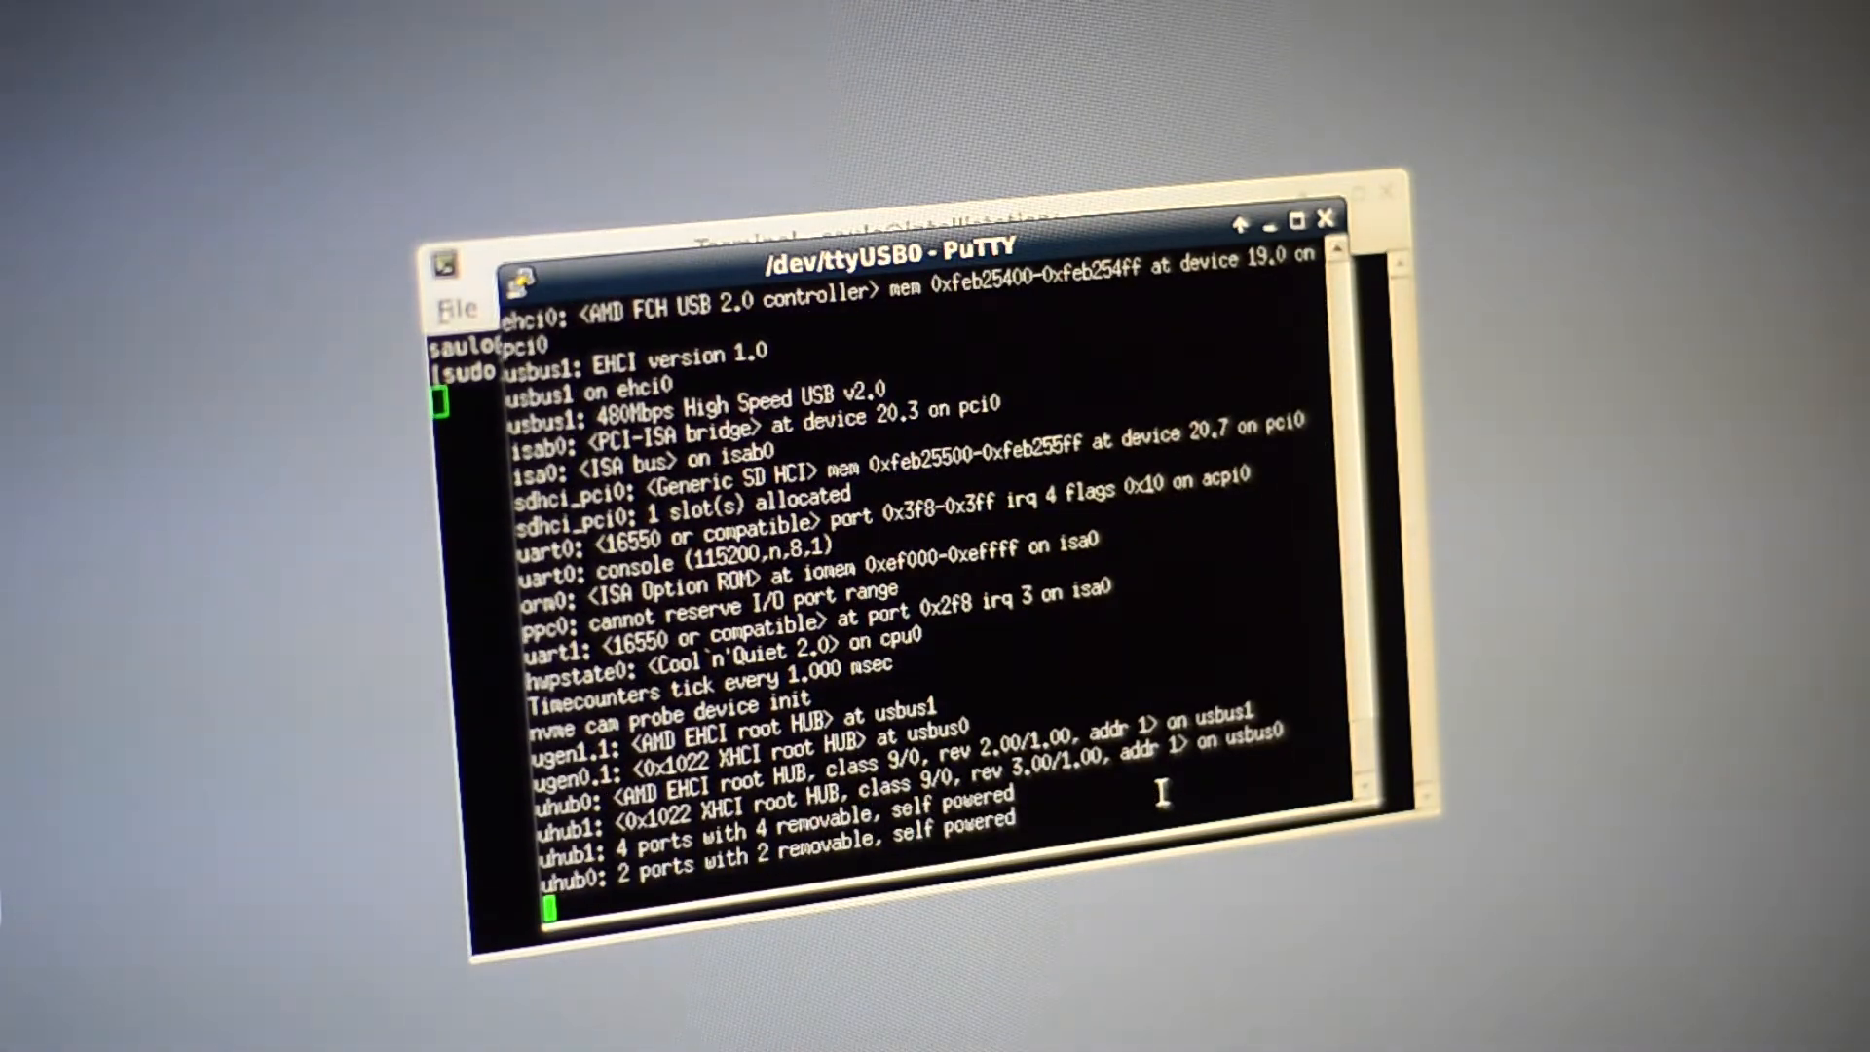
scroll(down, 3)
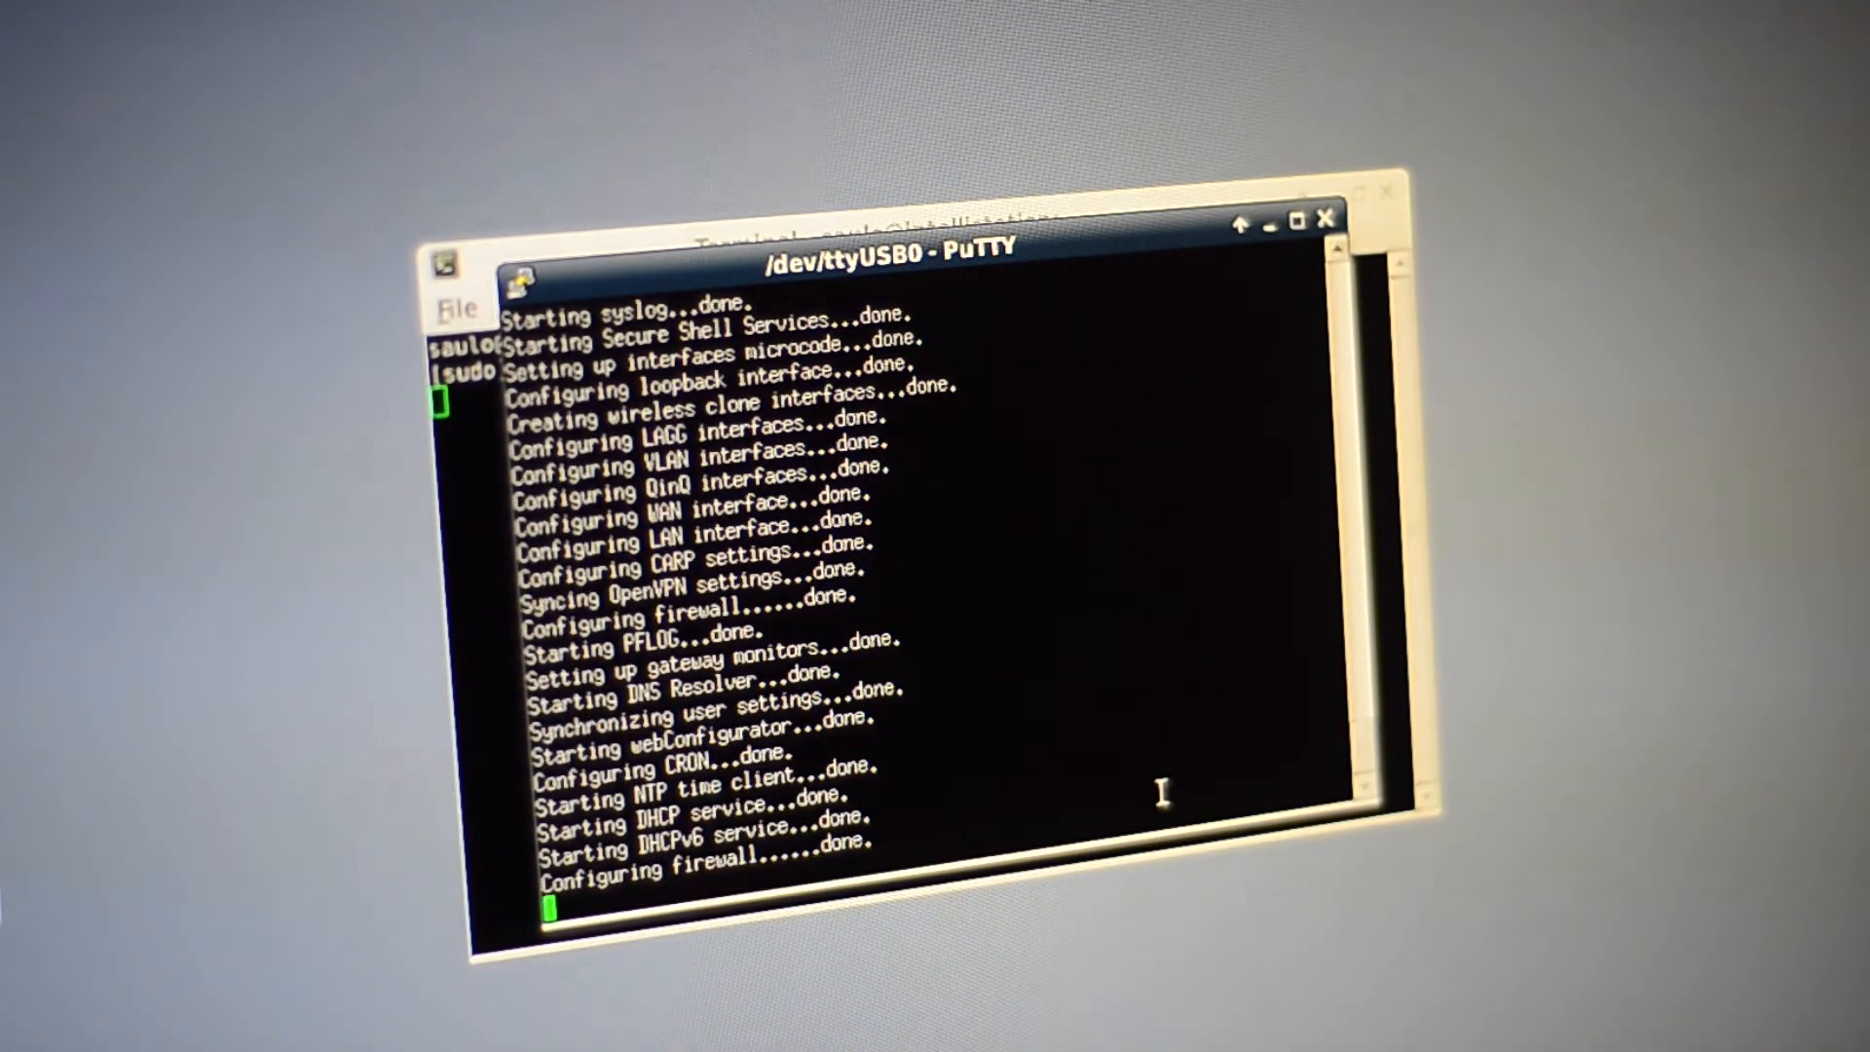
scroll(down, 3)
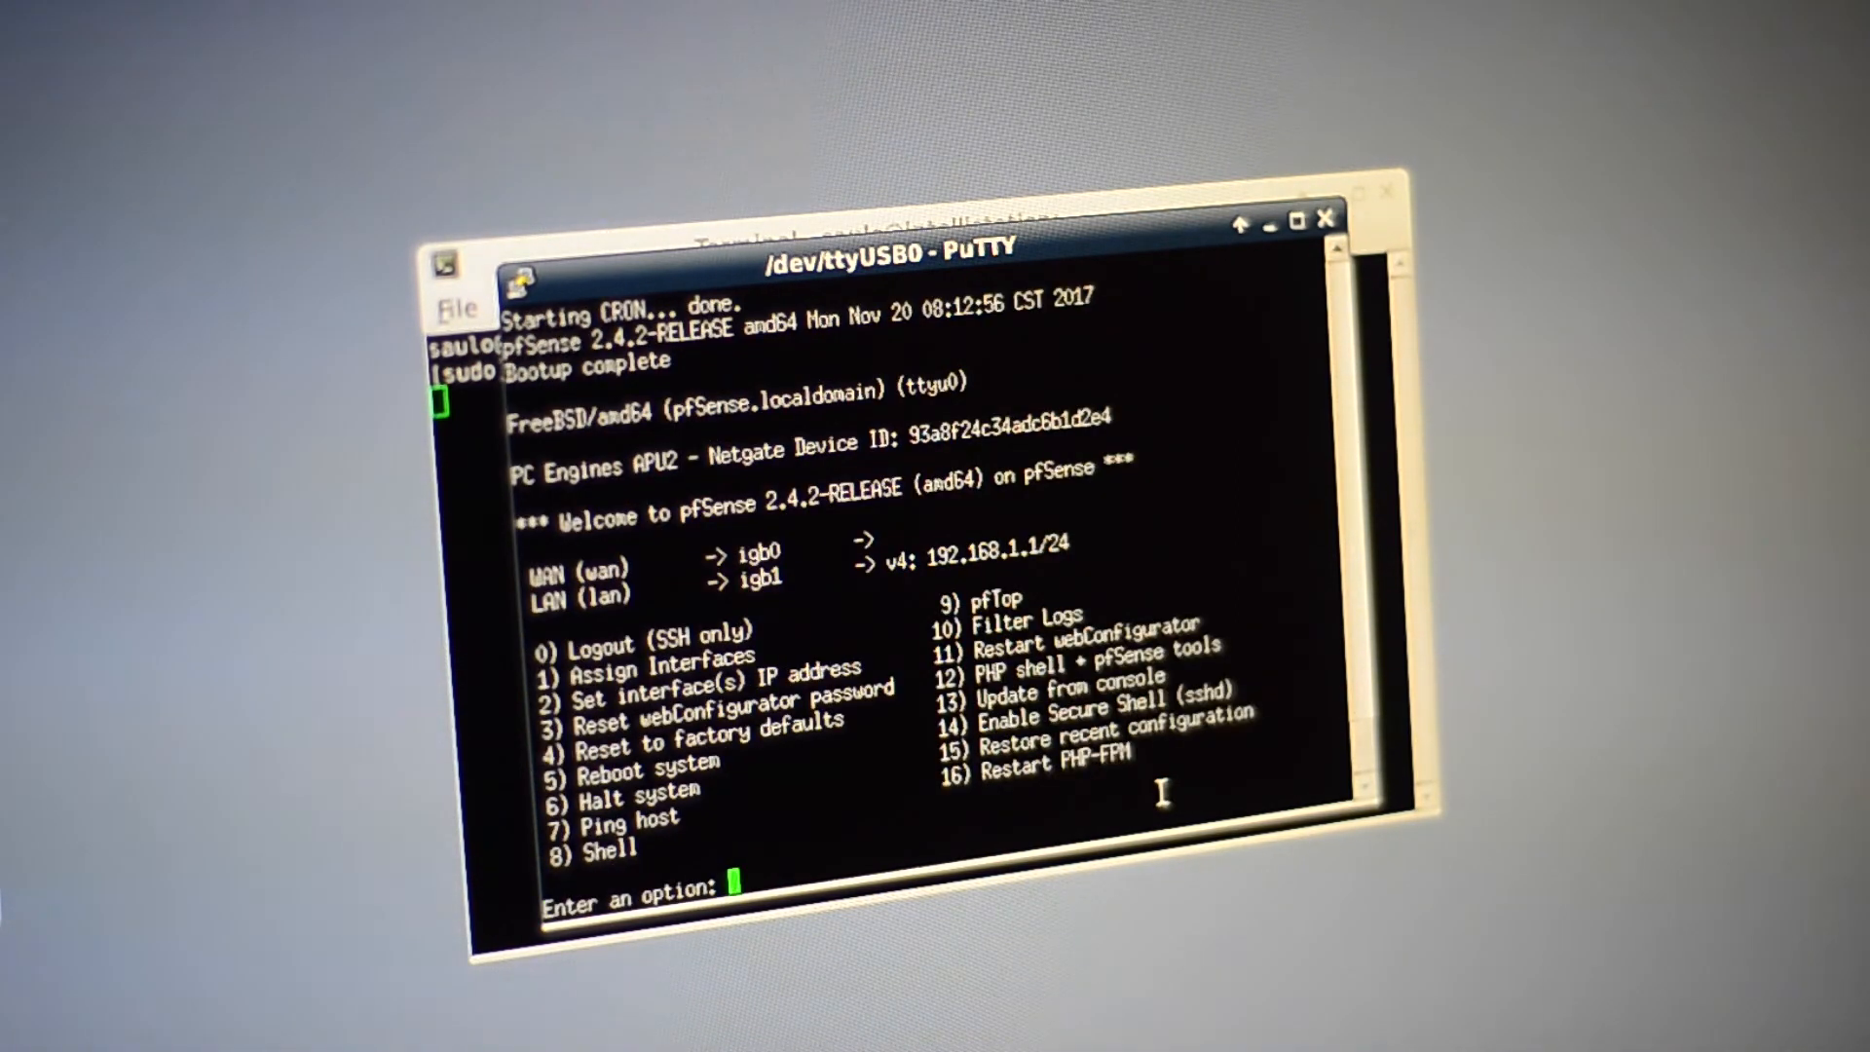
- Choose option 6, Halt system, and confirm with 'y'
text(6)
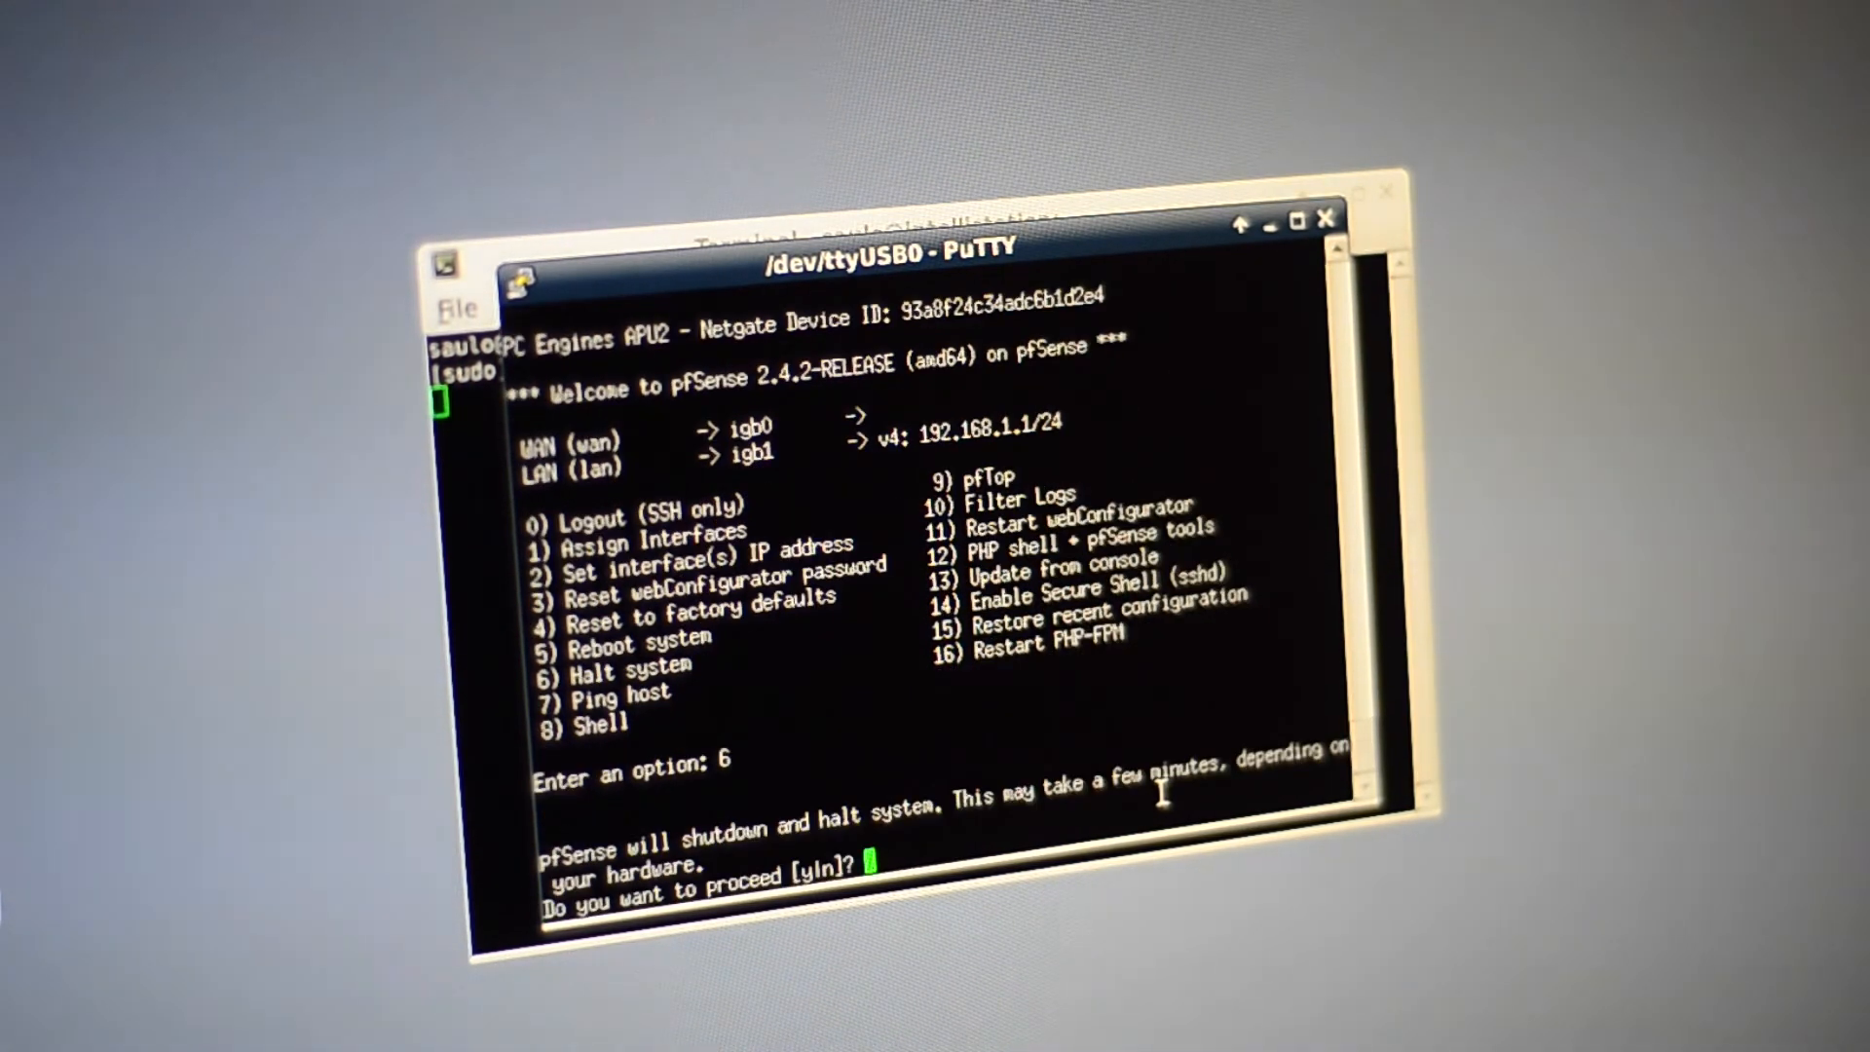
text(y)
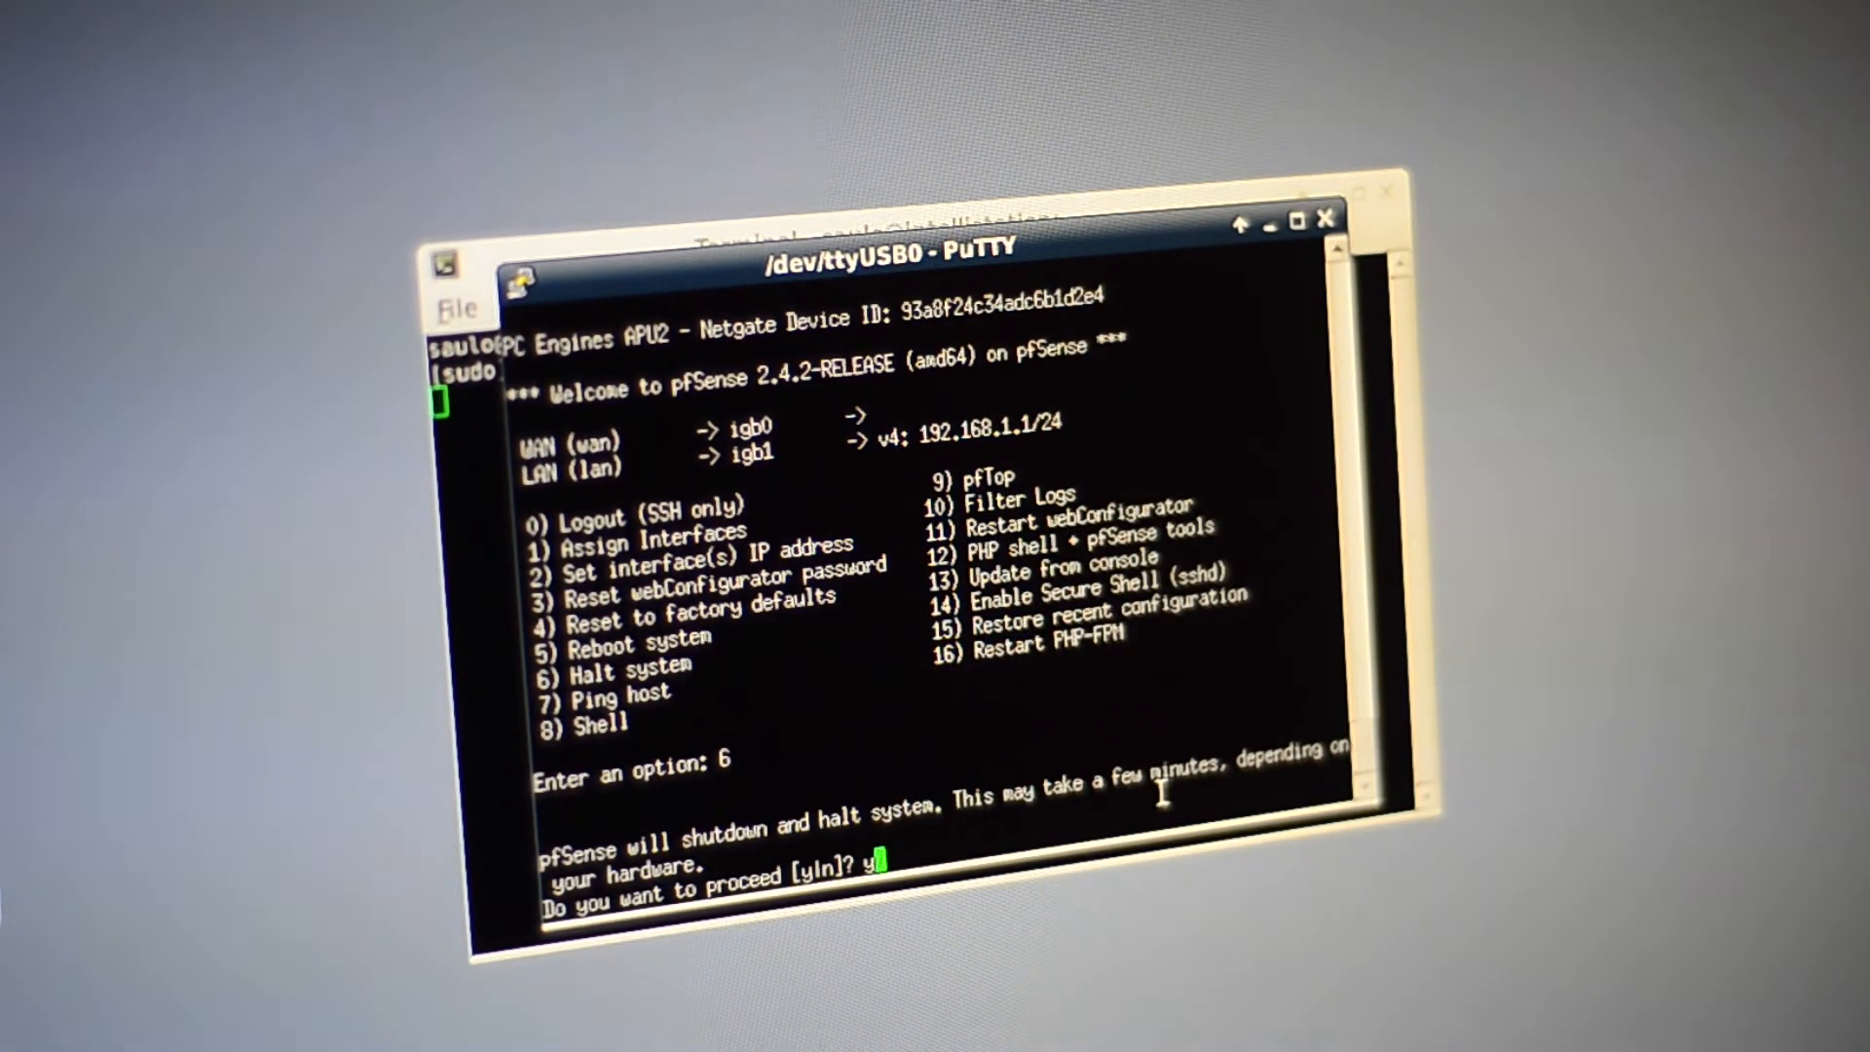
key(Return)
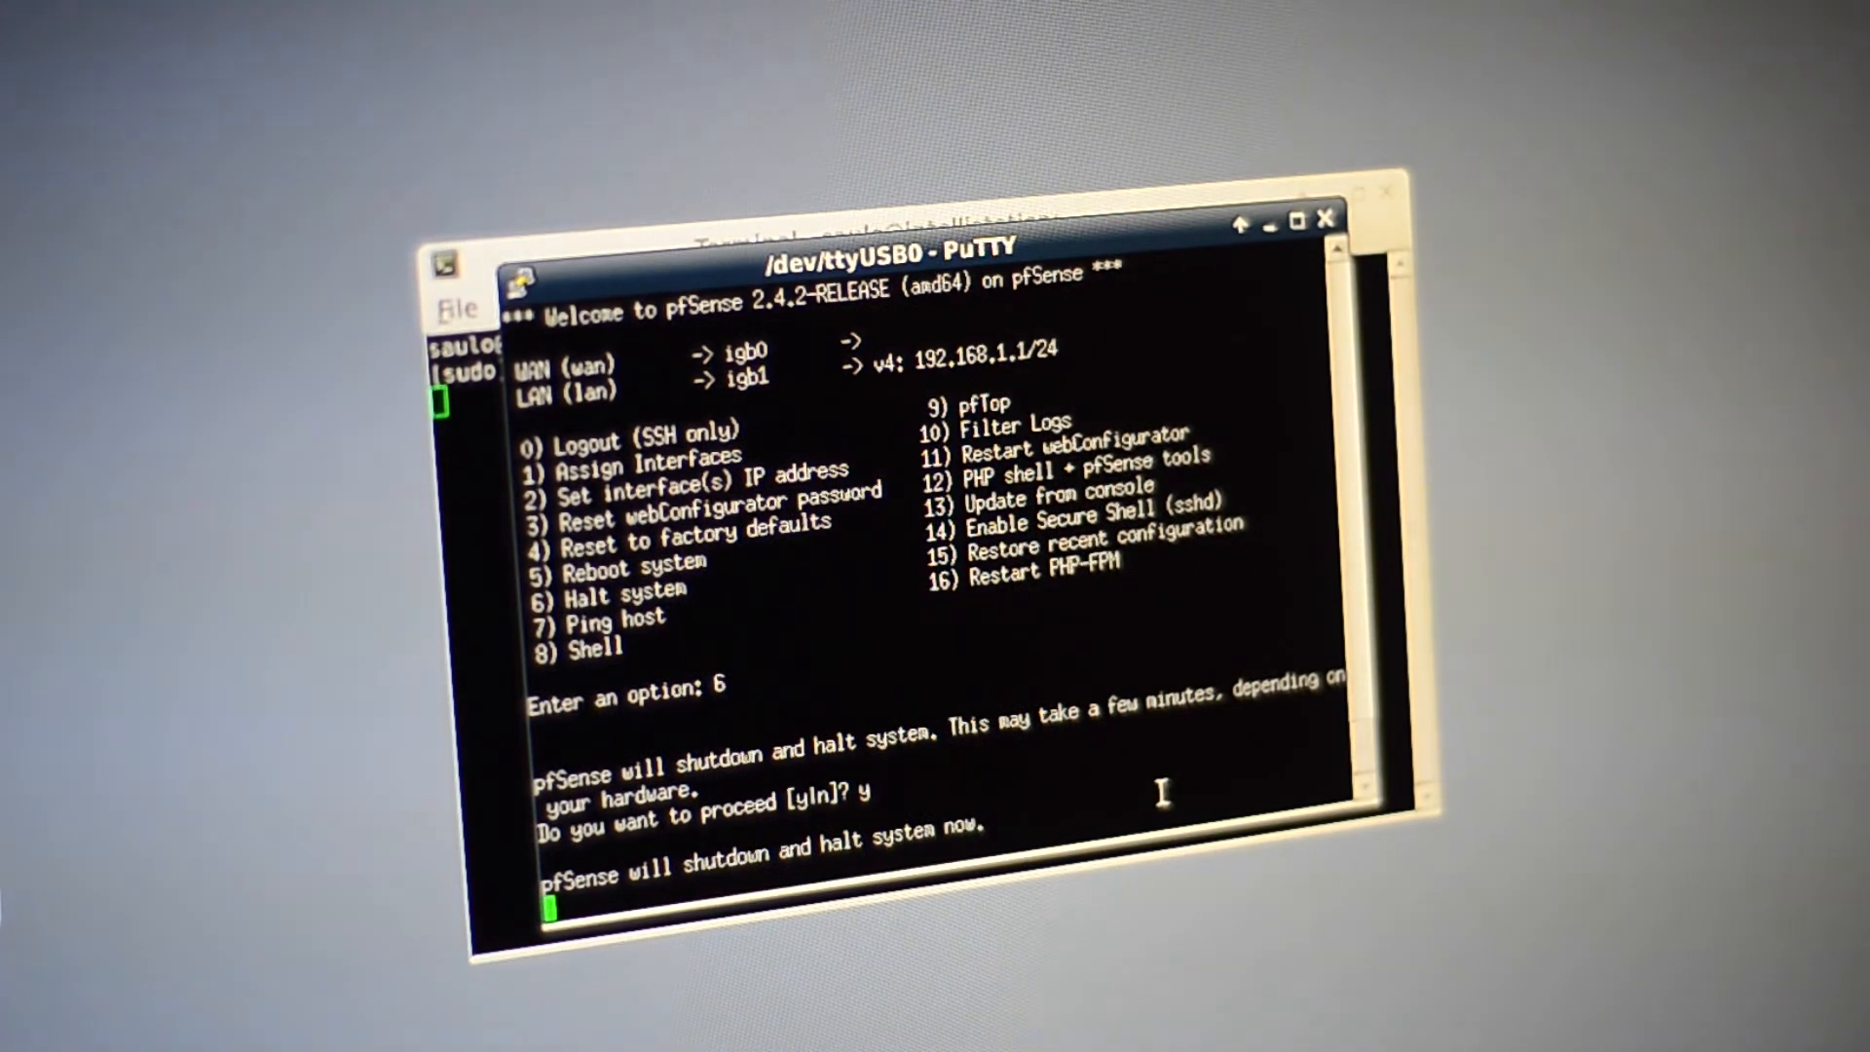